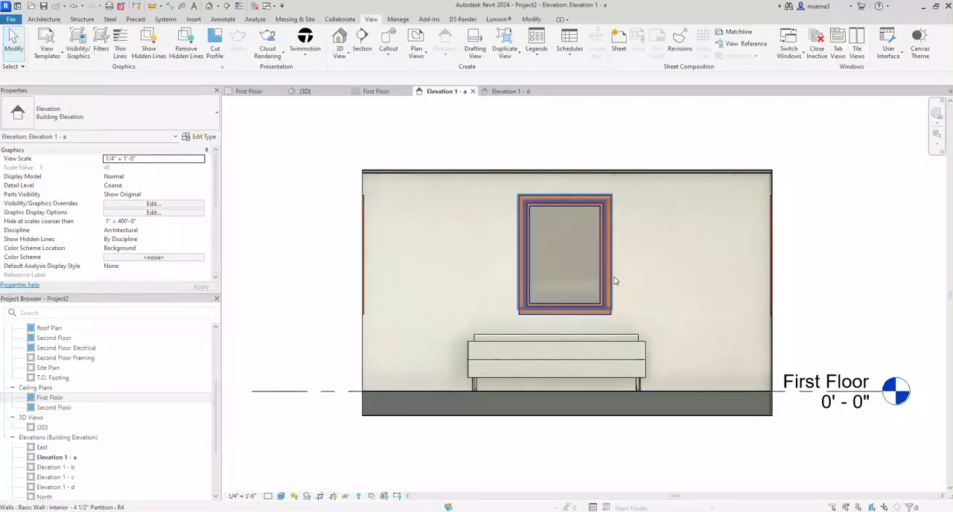
Step: Swap the bench window to Fixed with Trim 18" x 24" and slide it toward the wall's right side
left_click(564, 254)
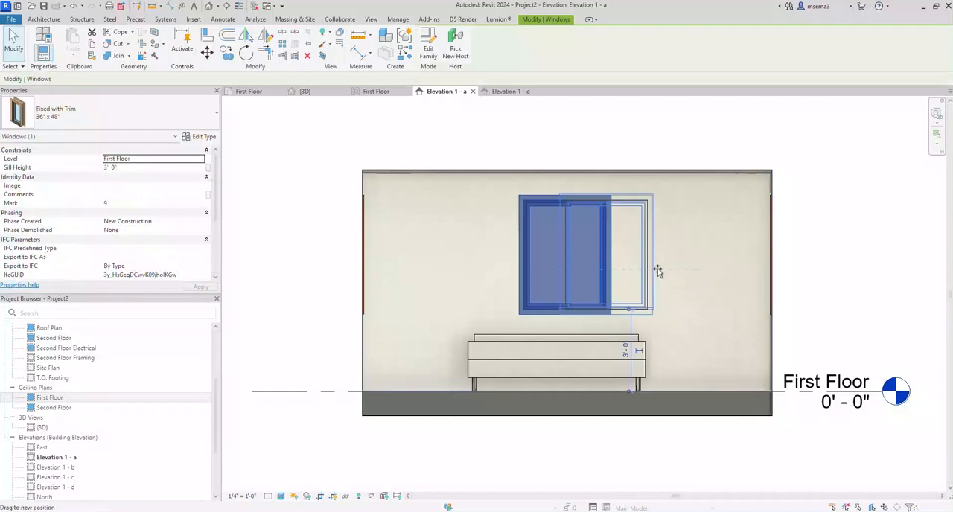
left_click_drag(584, 253, 718, 253)
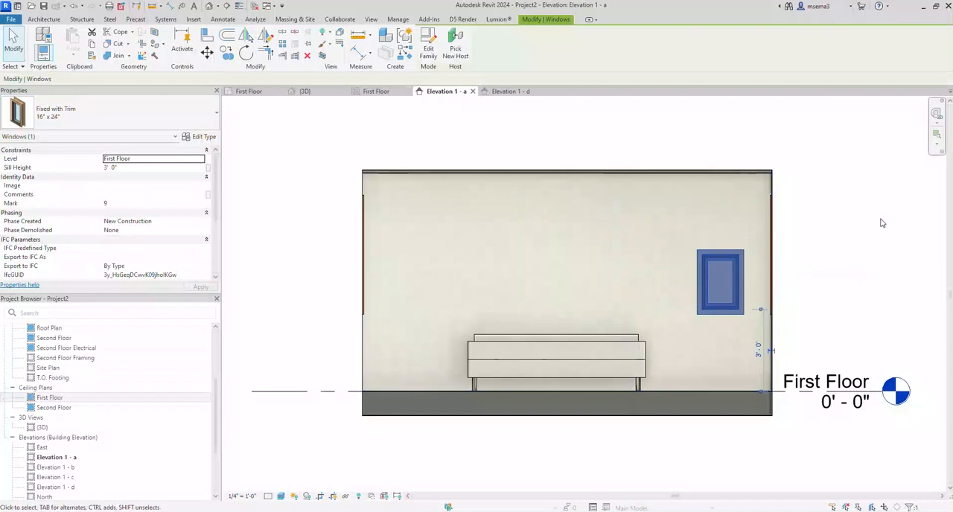
mouse_move(767, 282)
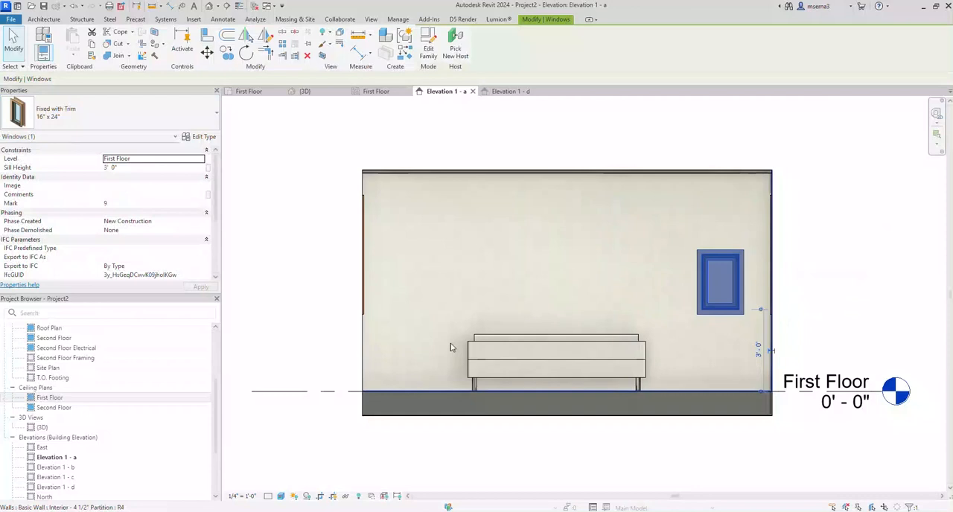
mouse_move(447, 344)
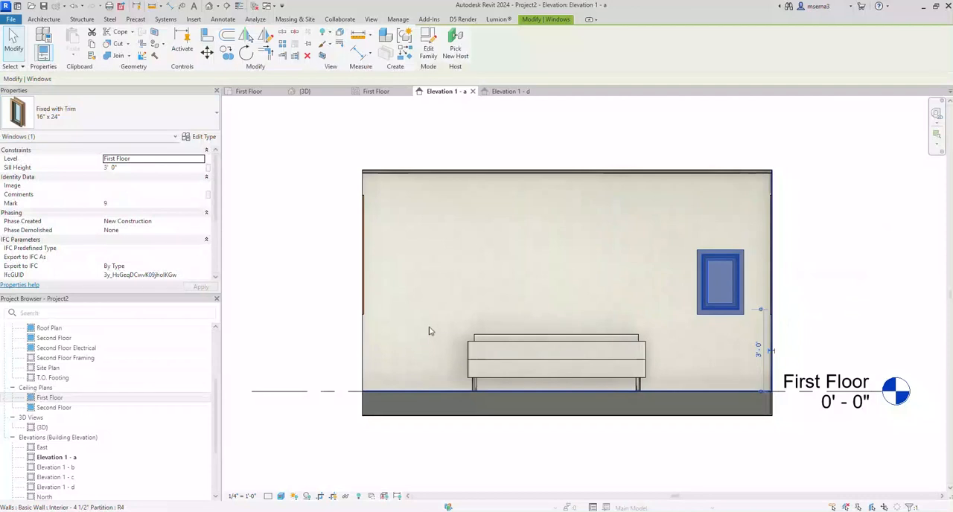
mouse_move(426, 328)
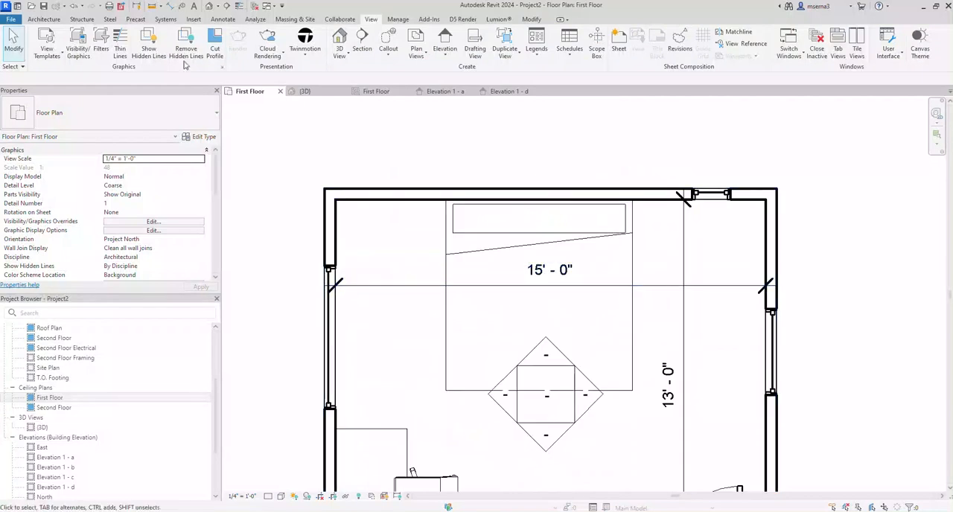
Step: Start a Model In-Place Generic Models family named 'Bed Bolt' from the Structure tools
left_click(165, 18)
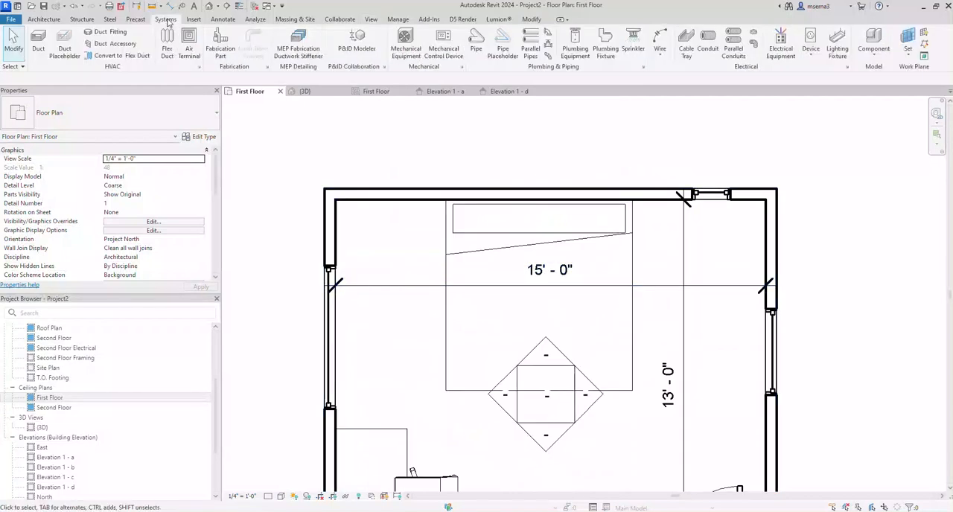
left_click(82, 18)
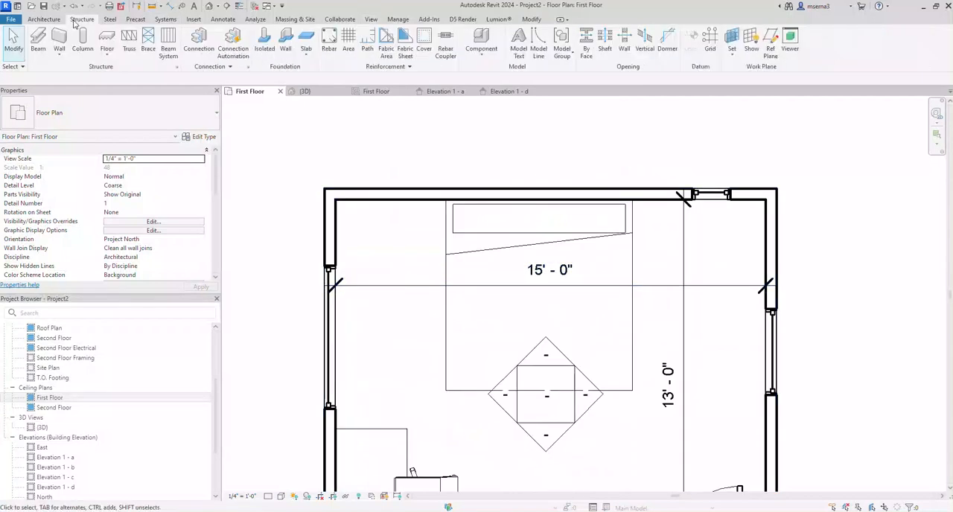
mouse_move(476, 66)
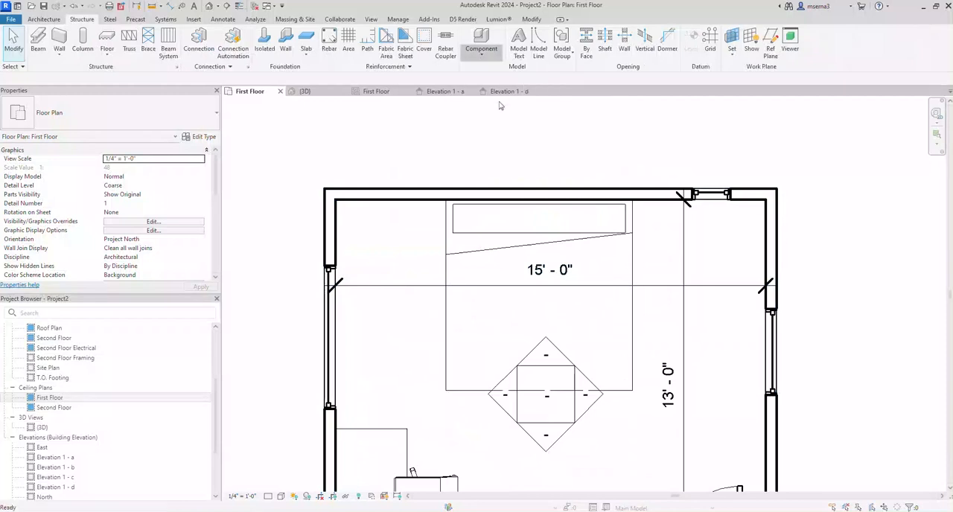
left_click(481, 42)
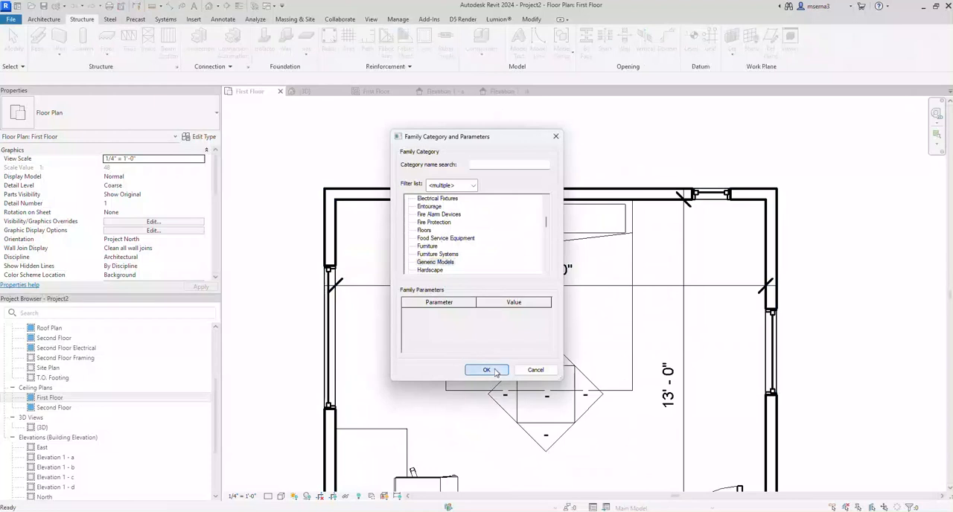
left_click(485, 370)
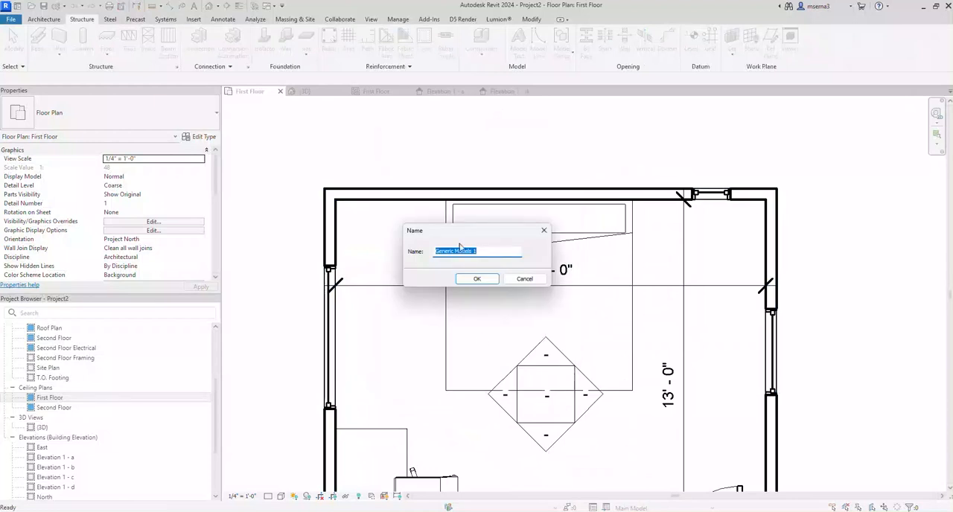
type("Bed Ba")
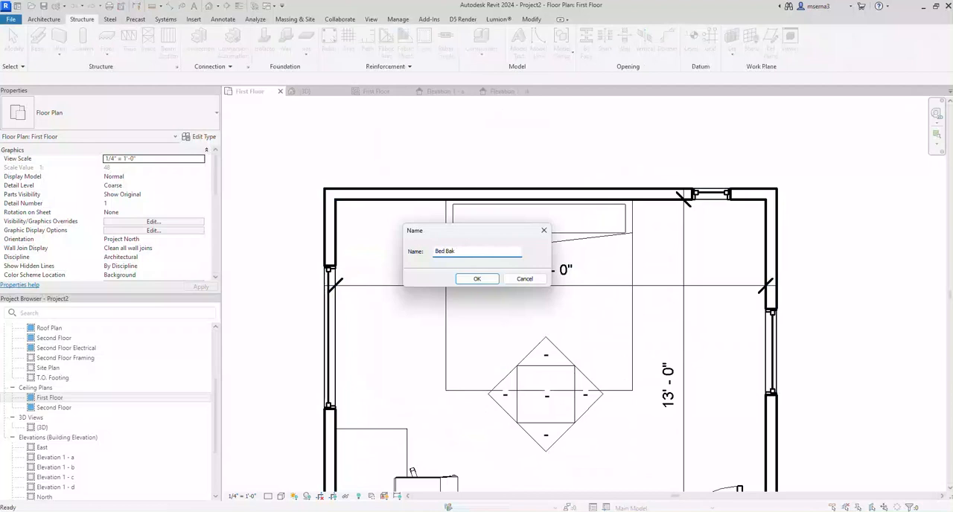
type("k")
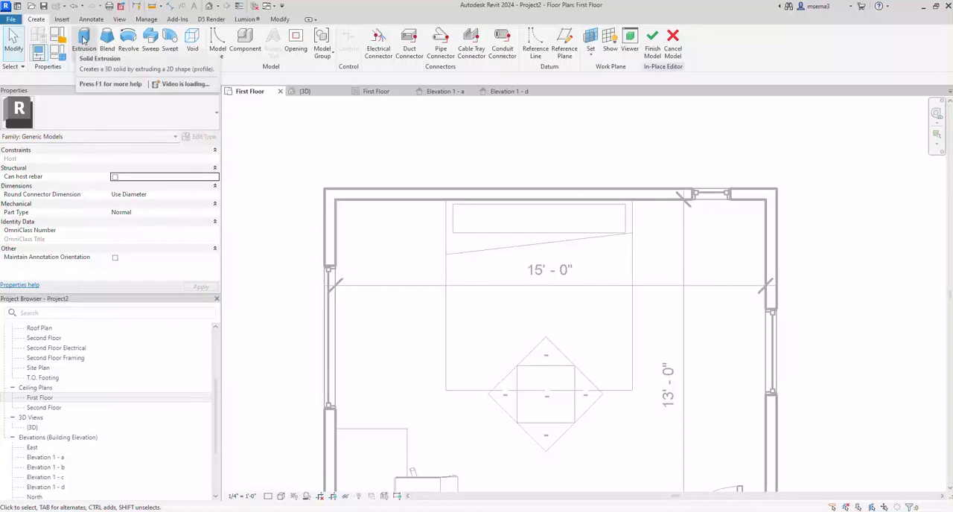
Step: Begin an extrusion with a thin rectangle along the north wall's inside face, checking it in elevation
left_click(83, 39)
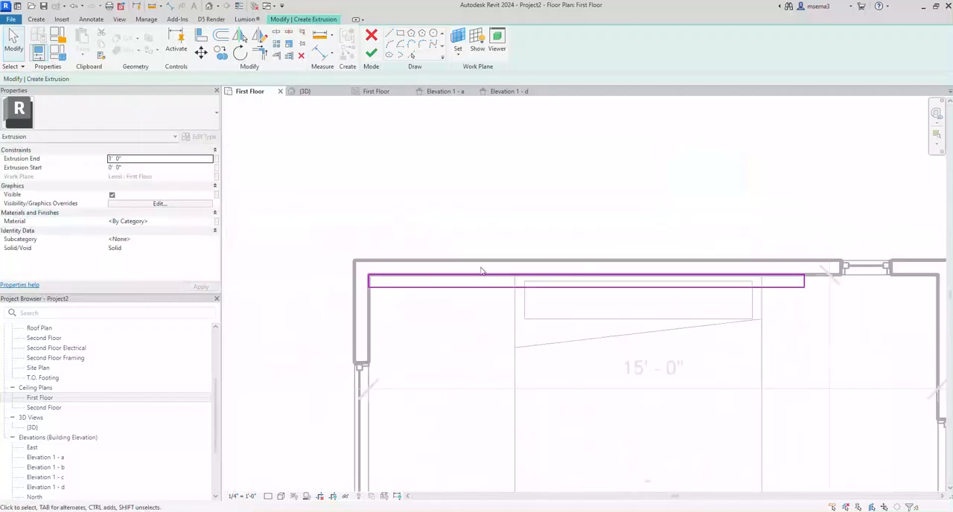
mouse_move(371, 53)
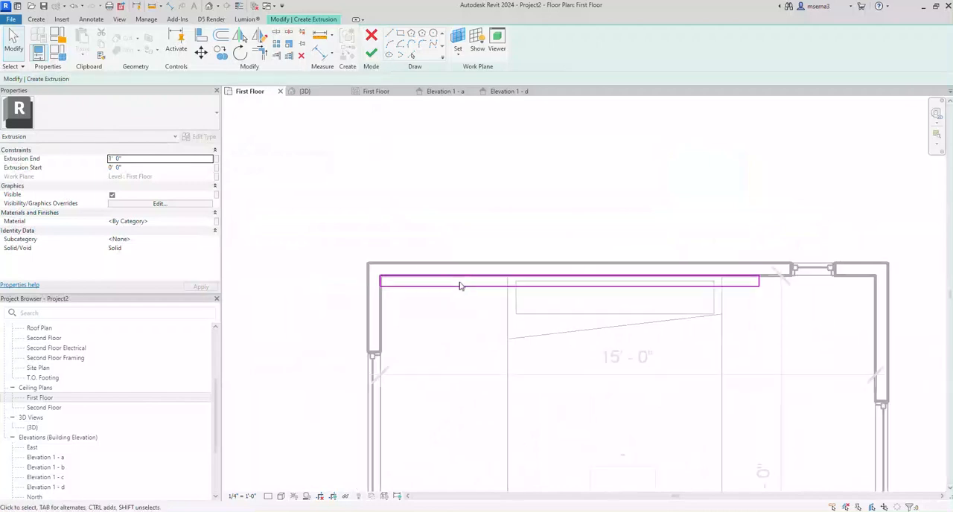
left_click(509, 90)
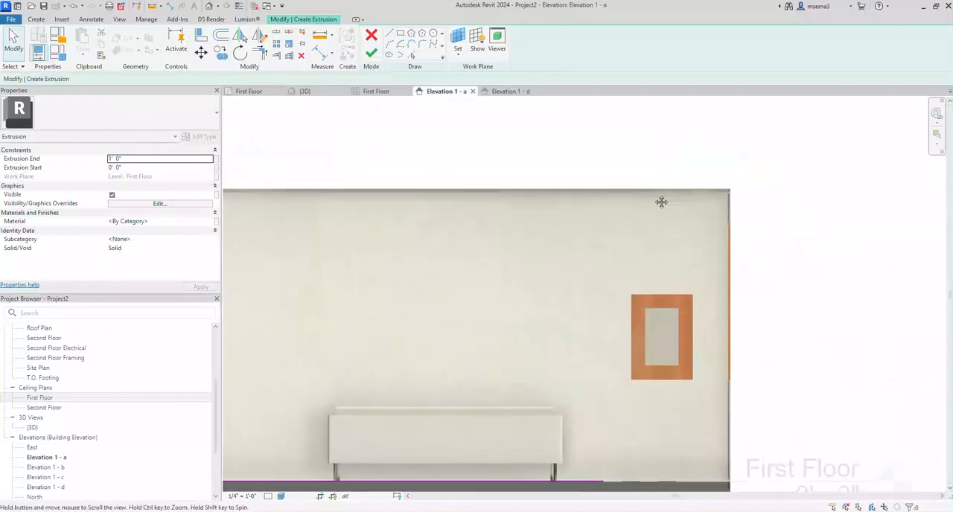
scroll("down", 3)
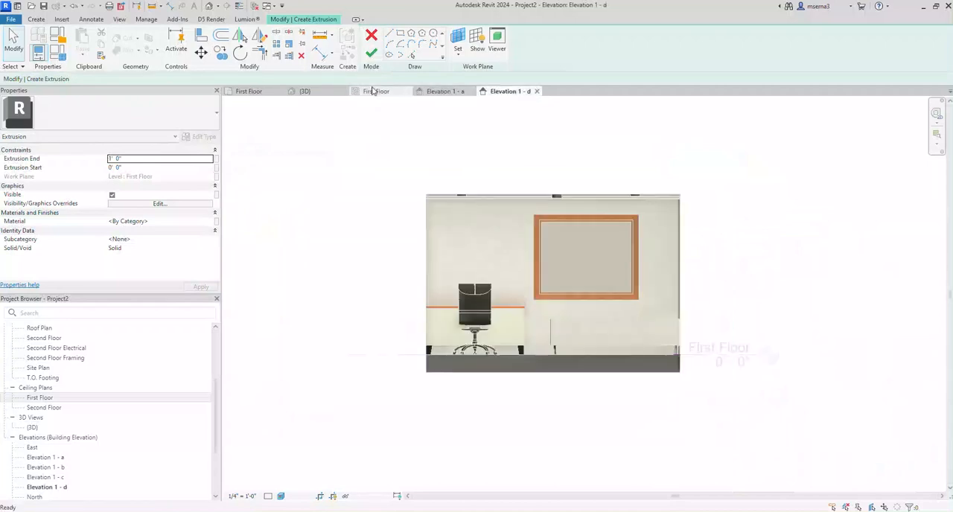
left_click(250, 91)
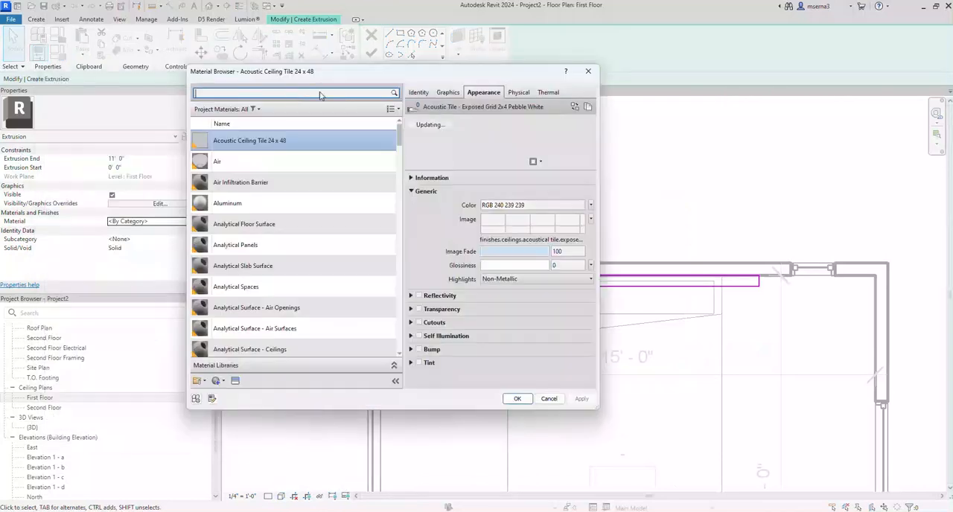
Step: Assign the Wood - Stained material to the extrusion and finish its sketch
type("wood")
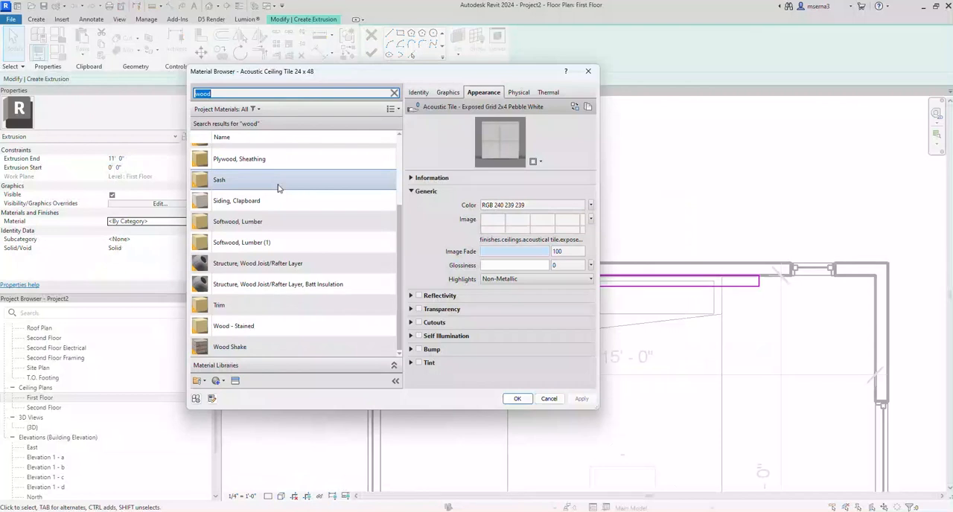
left_click(232, 327)
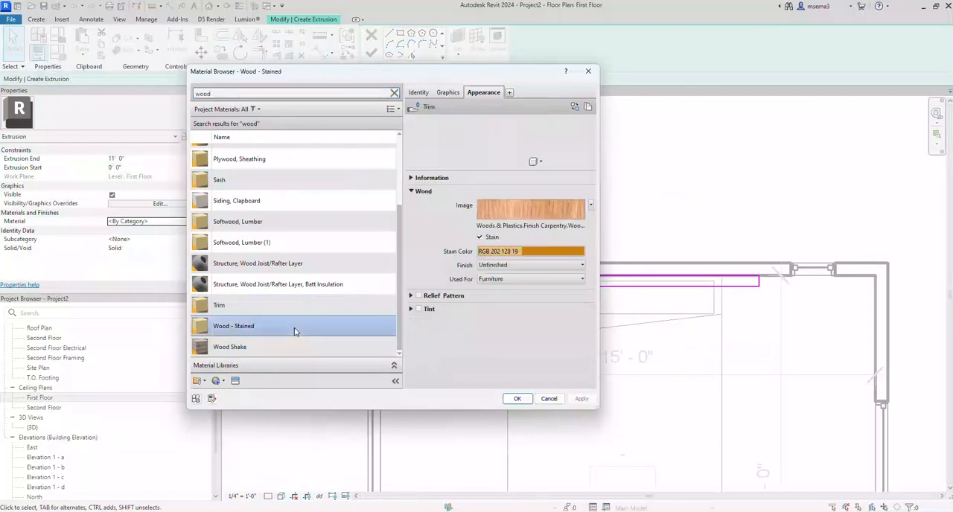
left_click(517, 399)
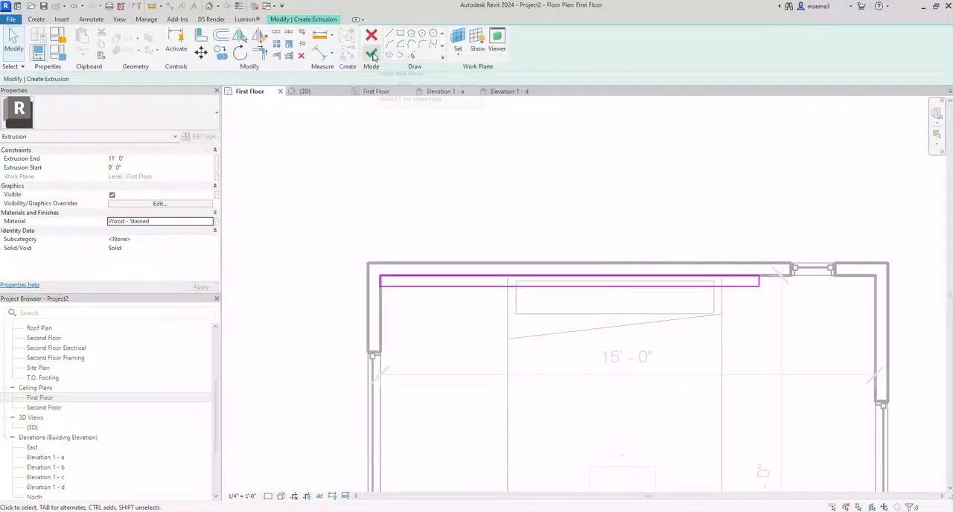
left_click(373, 49)
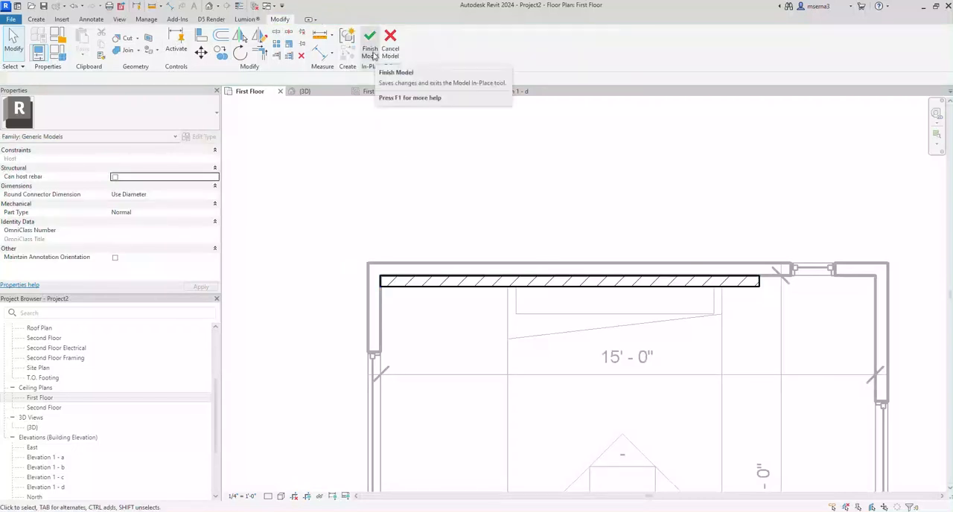
Step: Finish the in-place wooden backboard model along the top wall
left_click(369, 41)
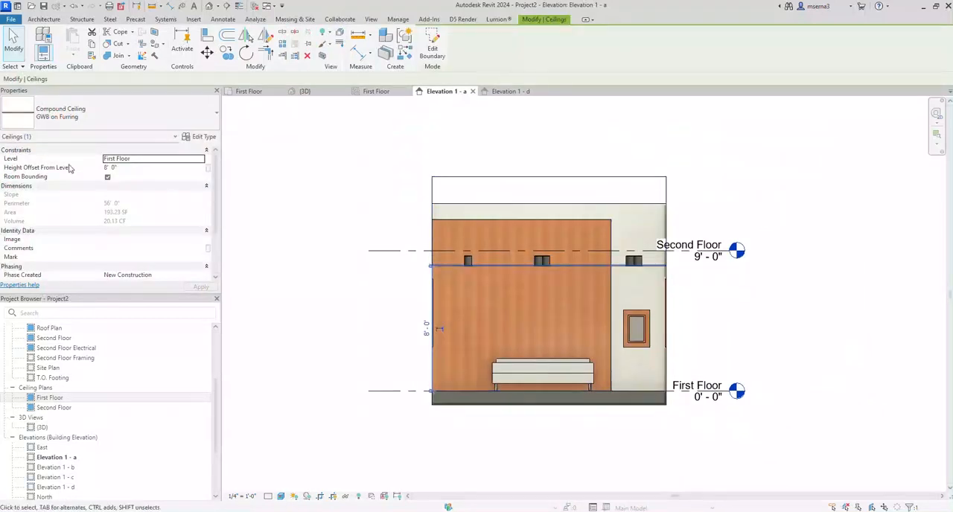
mouse_move(67, 175)
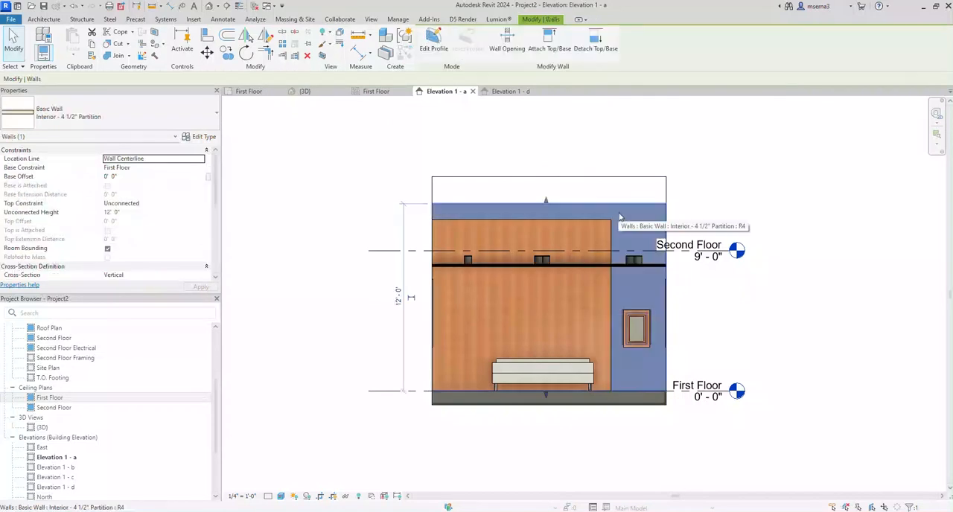
mouse_move(627, 227)
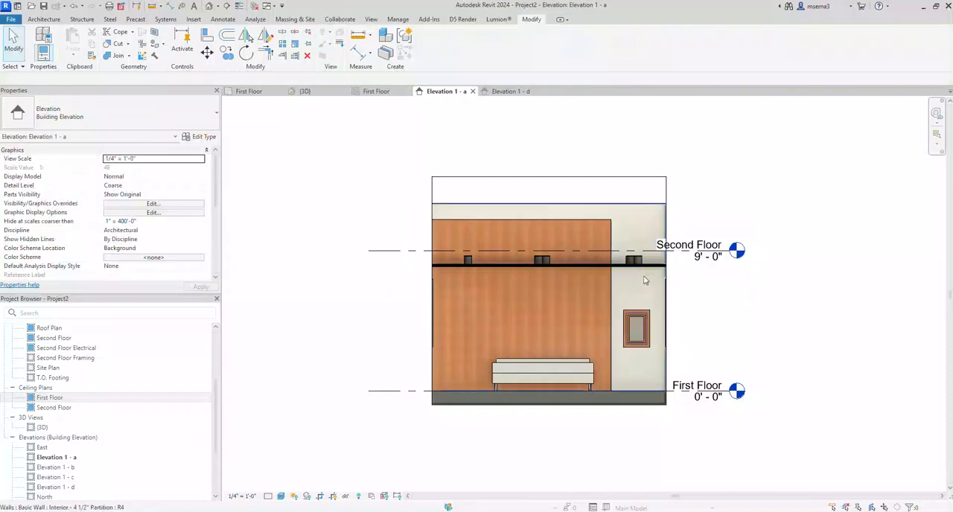
Step: Set the ceiling's Height Offset From Level to 12' 0" and return to the first floor plan
left_click(542, 260)
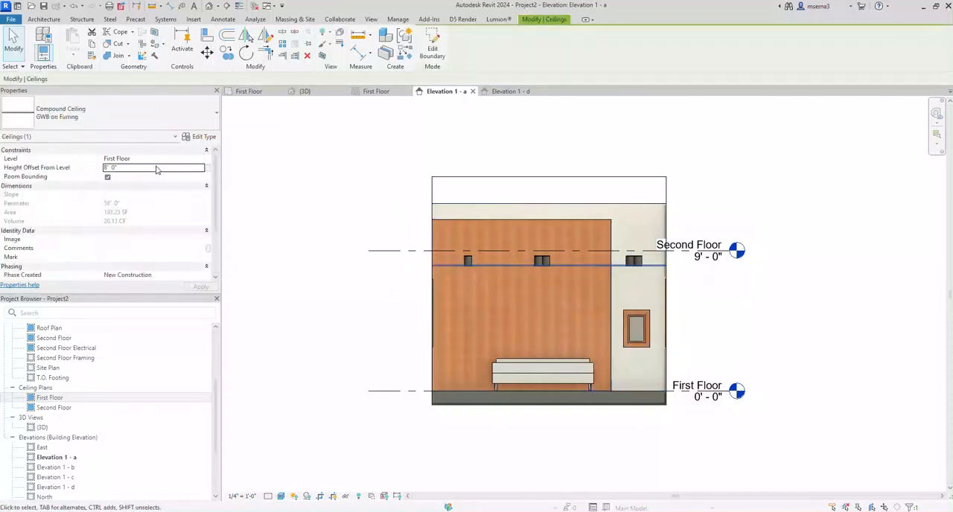
type("12' 0\"")
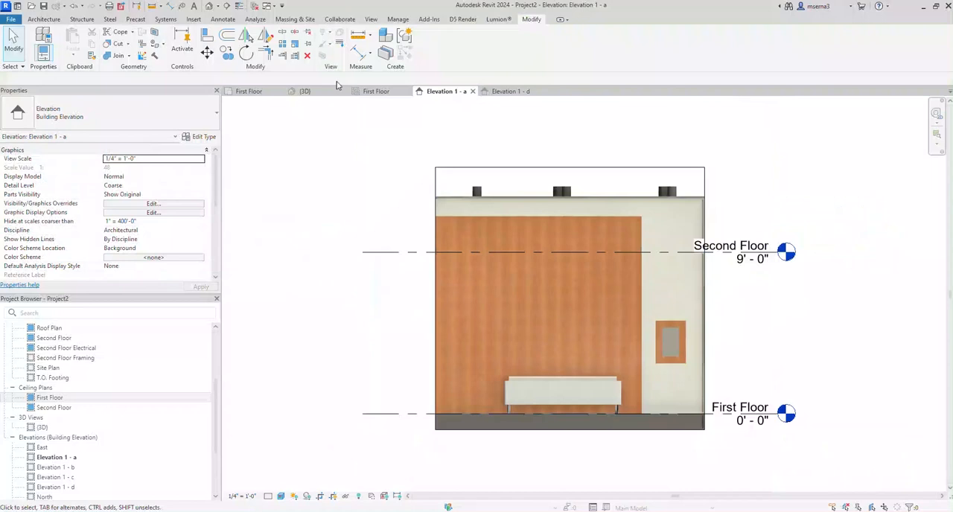
left_click(304, 91)
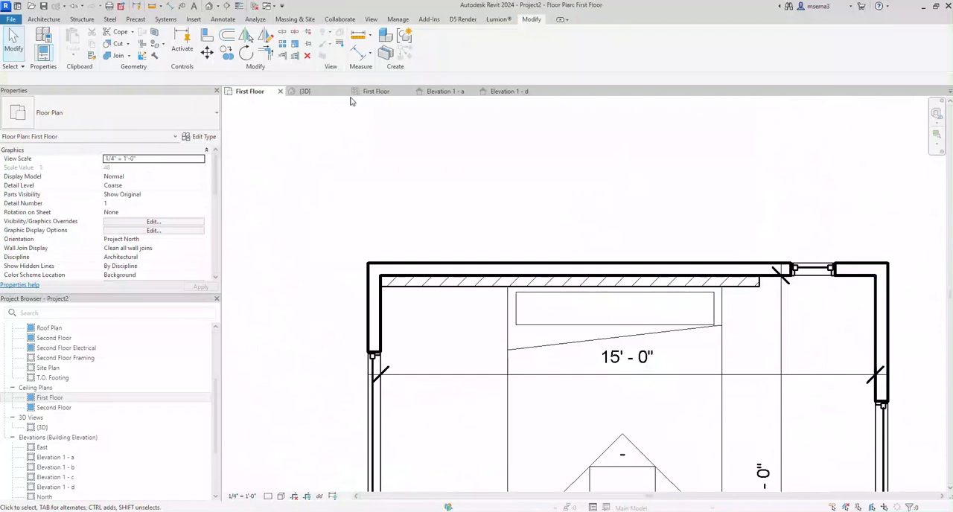
left_click(304, 91)
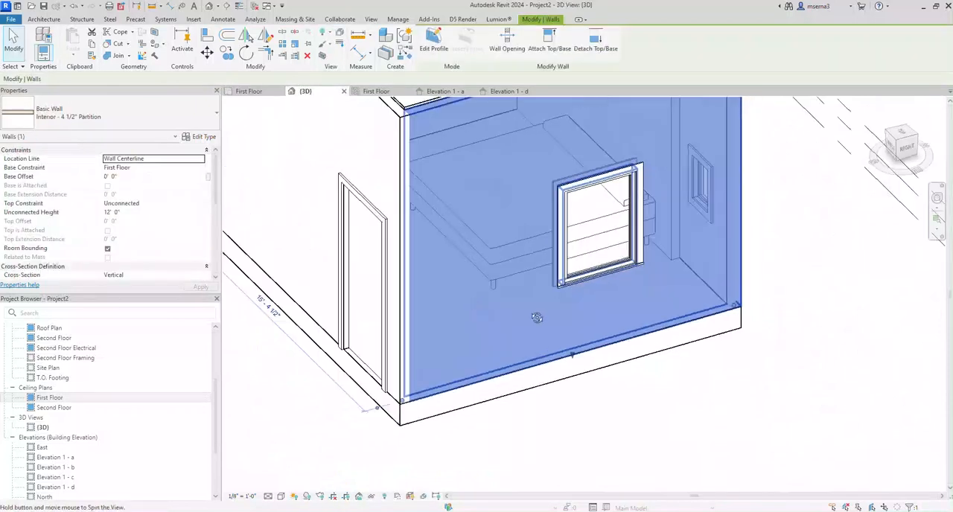
left_click(247, 91)
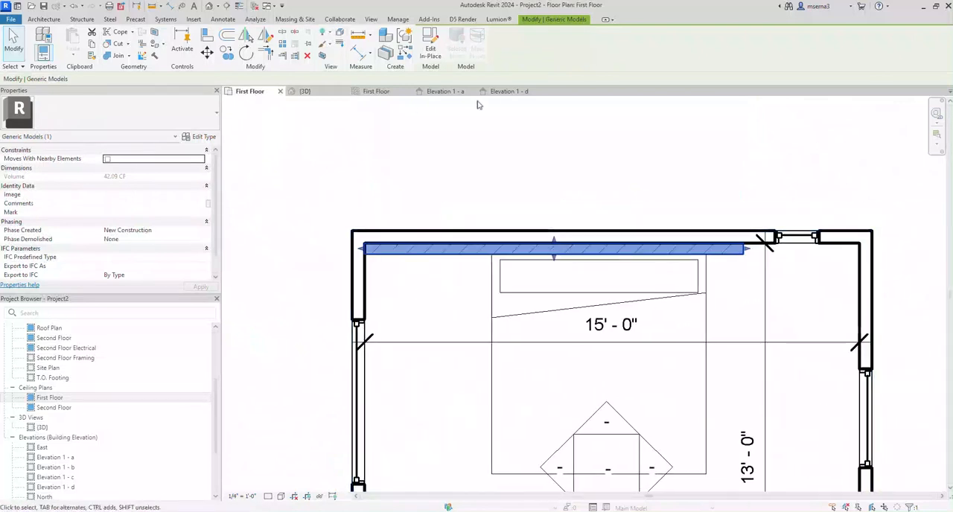
left_click(444, 90)
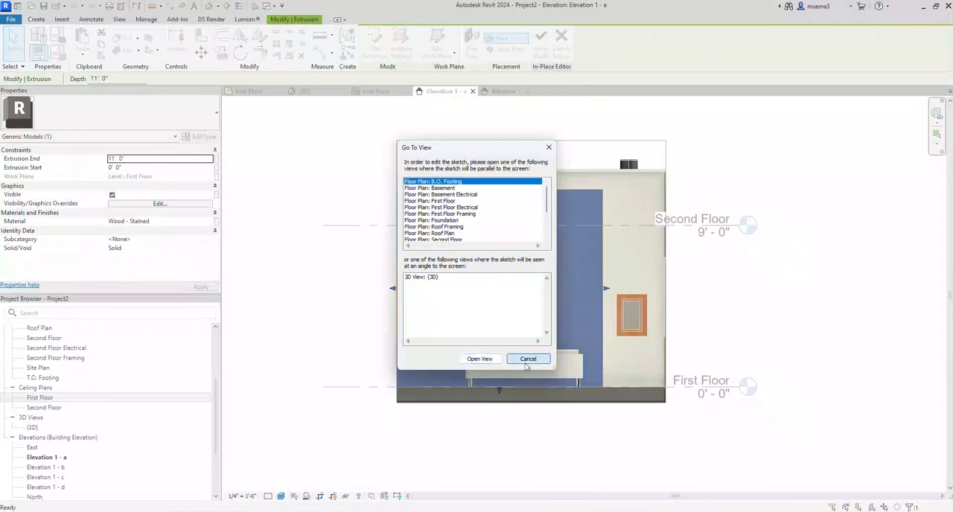
Step: Thin the backboard extrusion's depth, then review it in 3D, the ceiling plan and elevations d and a
left_click(527, 359)
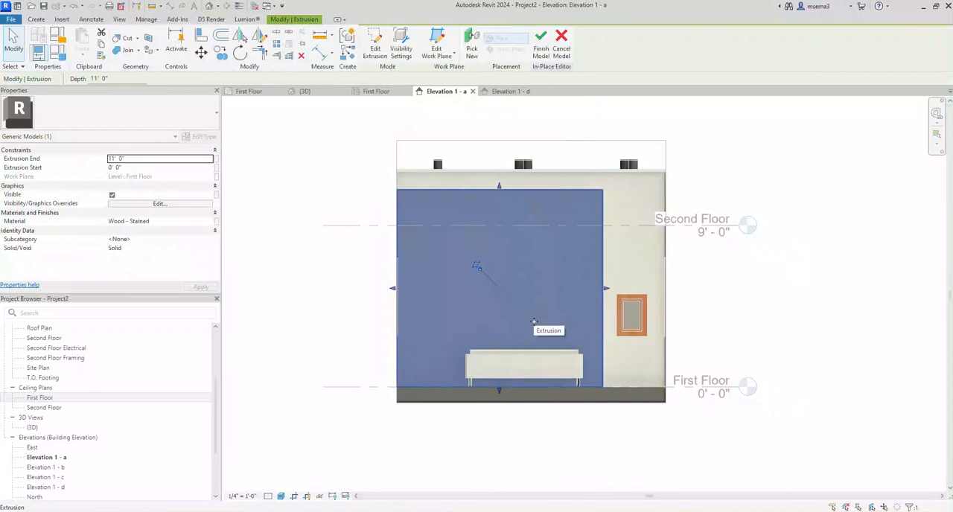
mouse_move(537, 272)
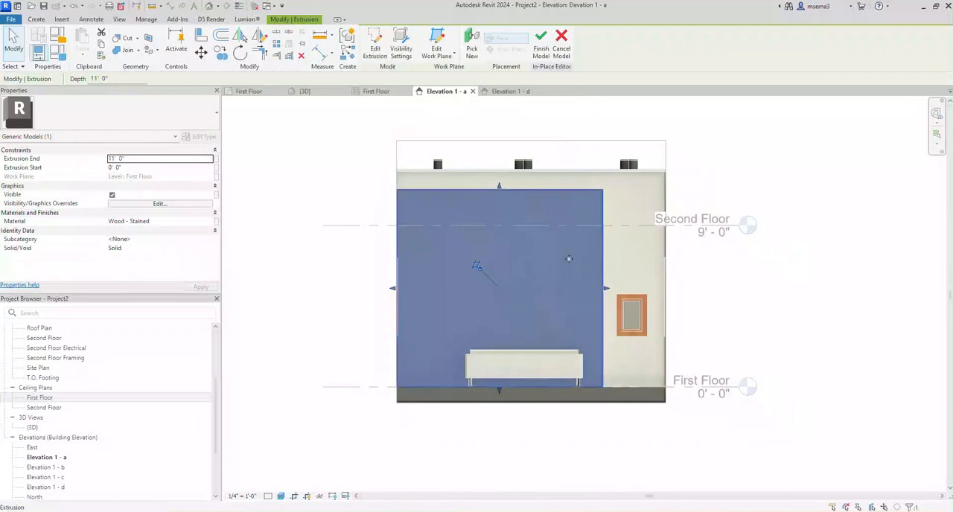
mouse_move(572, 298)
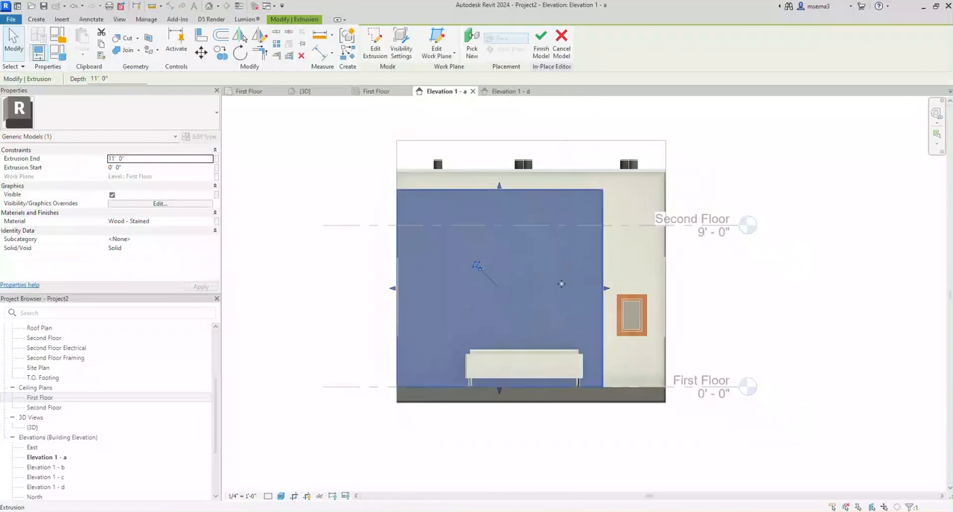
left_click(470, 41)
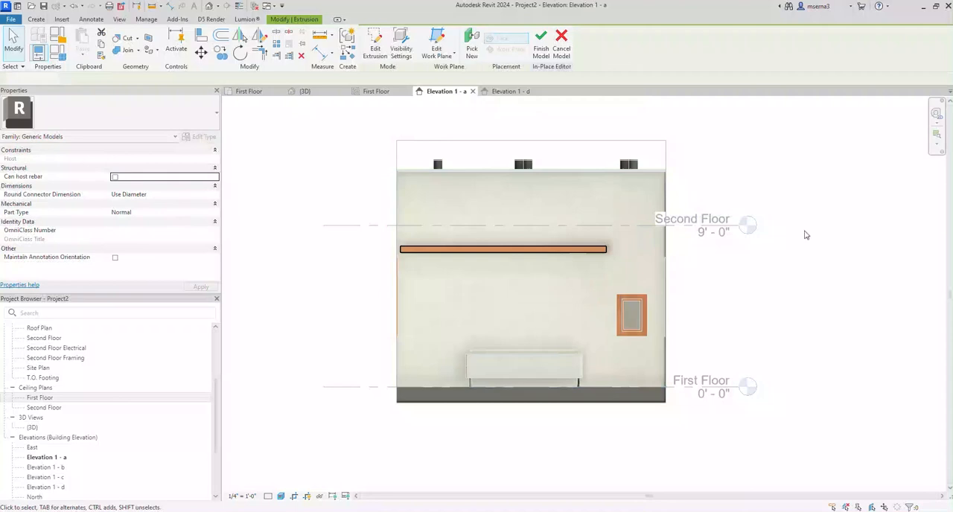
left_click(504, 248)
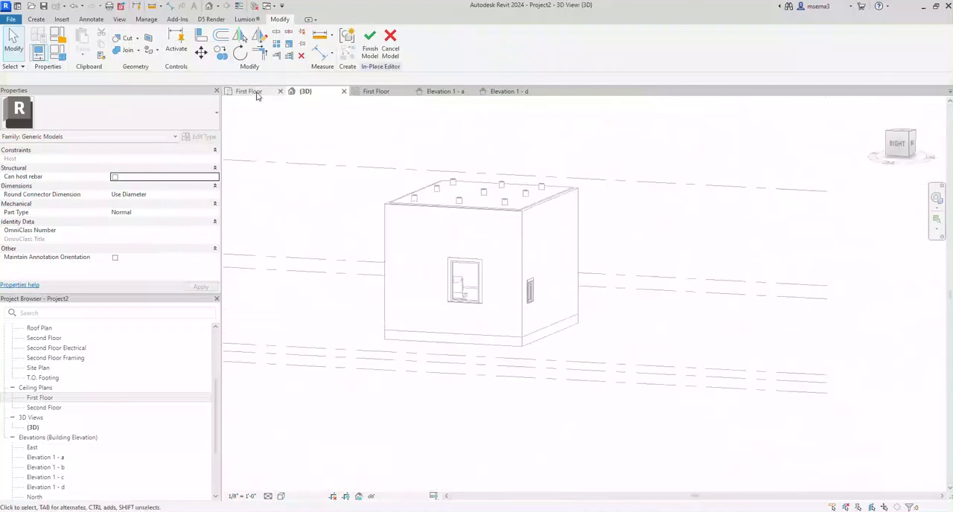
left_click(250, 90)
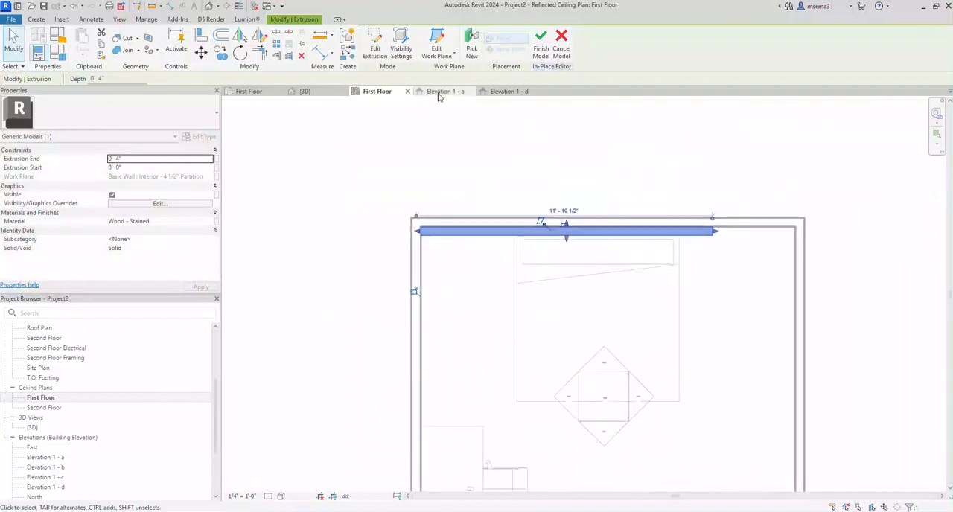
left_click(510, 91)
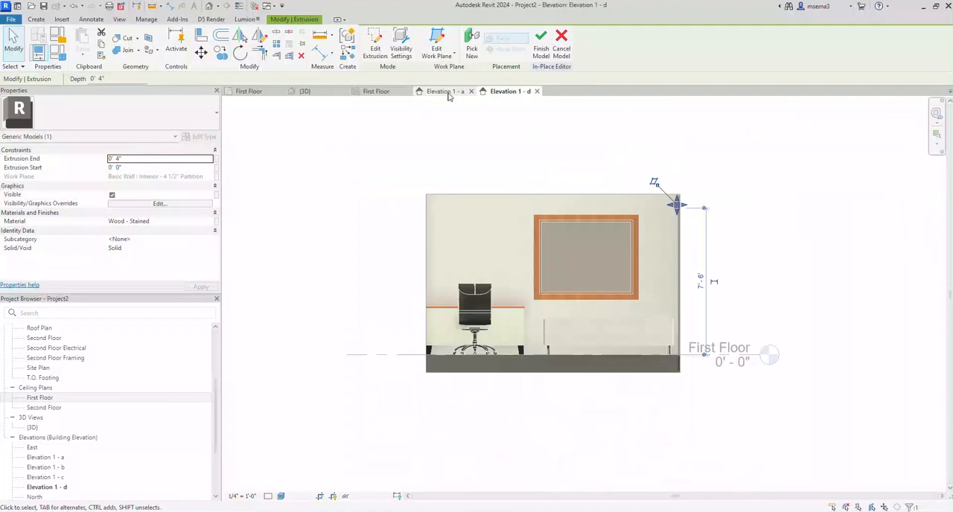
left_click(439, 91)
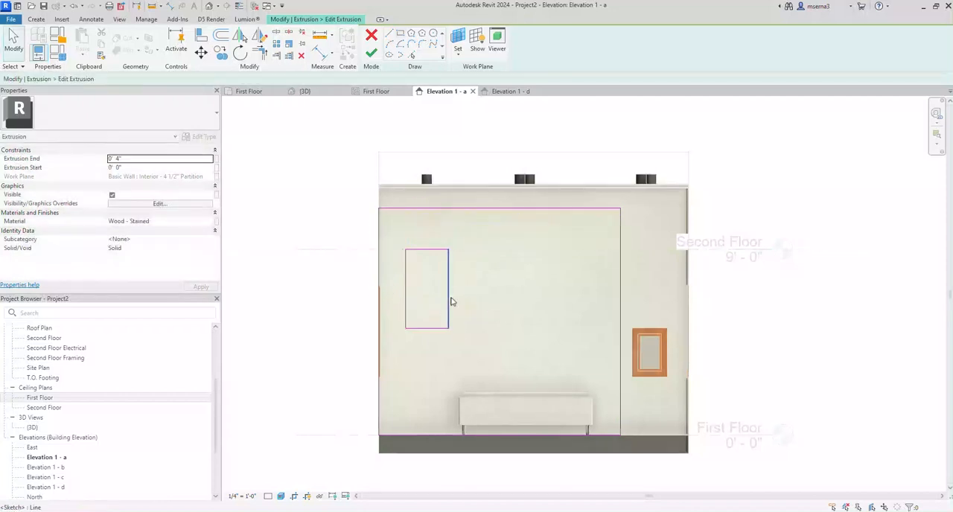
Step: Sketch three rectangular openings in the backboard profile and finish the extrusion
left_click(426, 329)
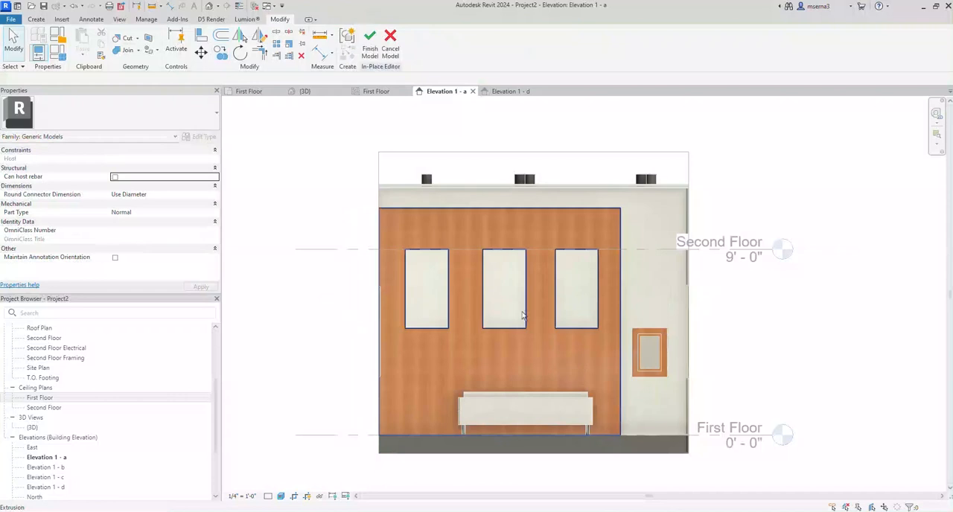
left_click(369, 43)
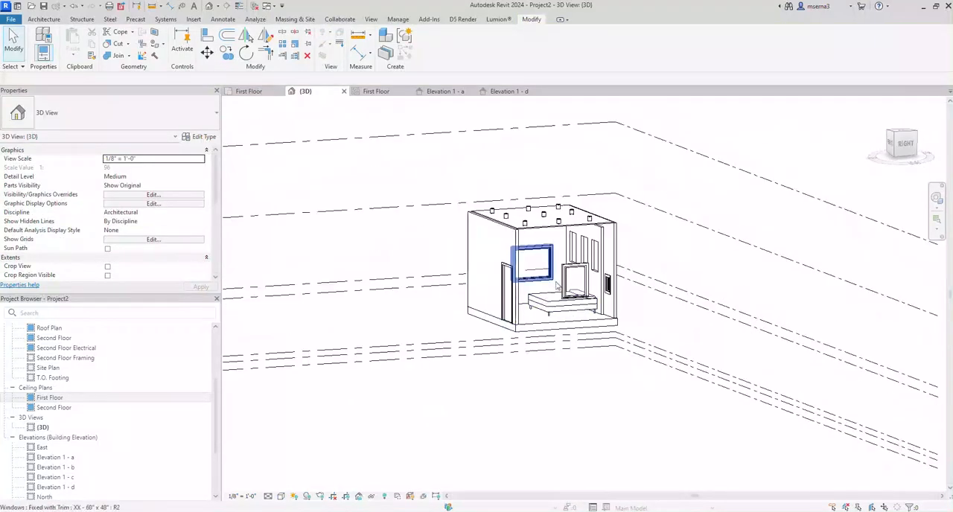
Step: Orbit the 3D bedroom view and select the small fixed window on the side wall
right_click(533, 268)
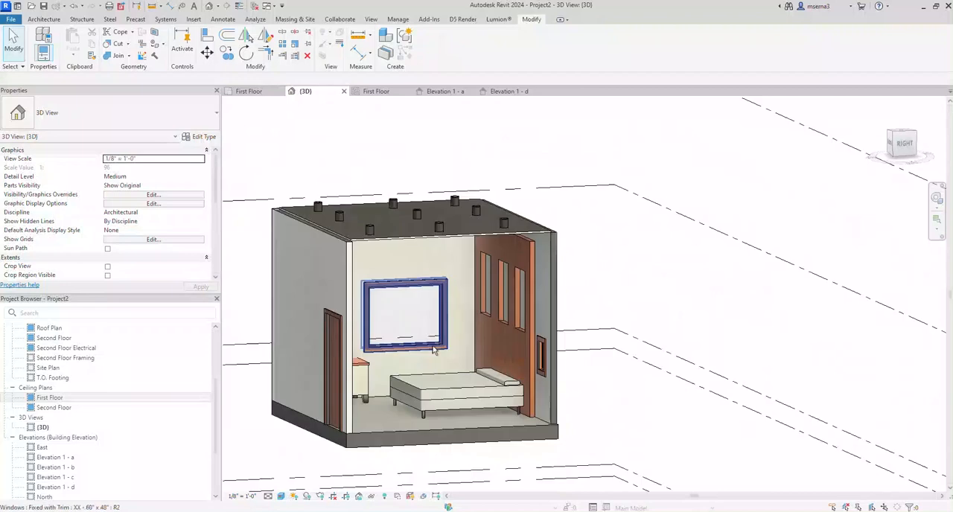
left_click(484, 313)
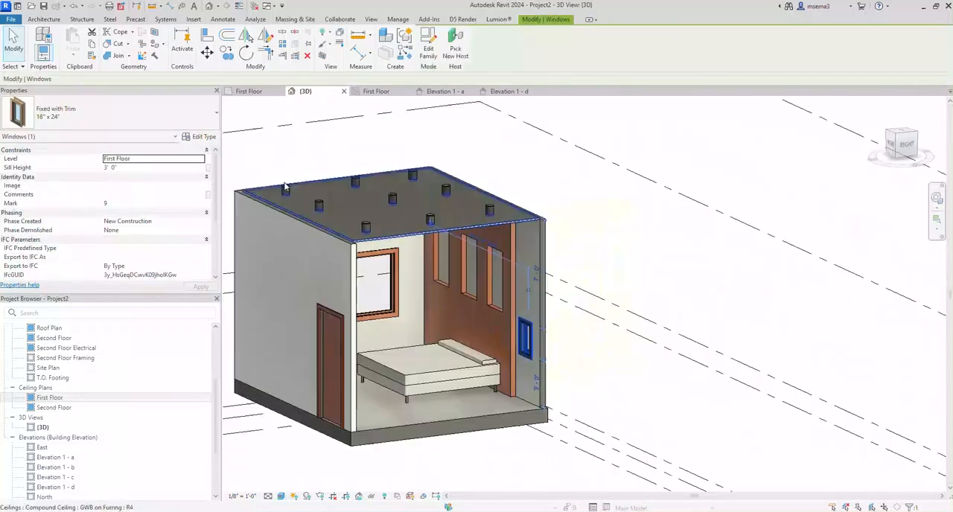
Step: On Elevation 1 - a, dimension the wall strip beside the panel at 3' - 3"
left_click(248, 91)
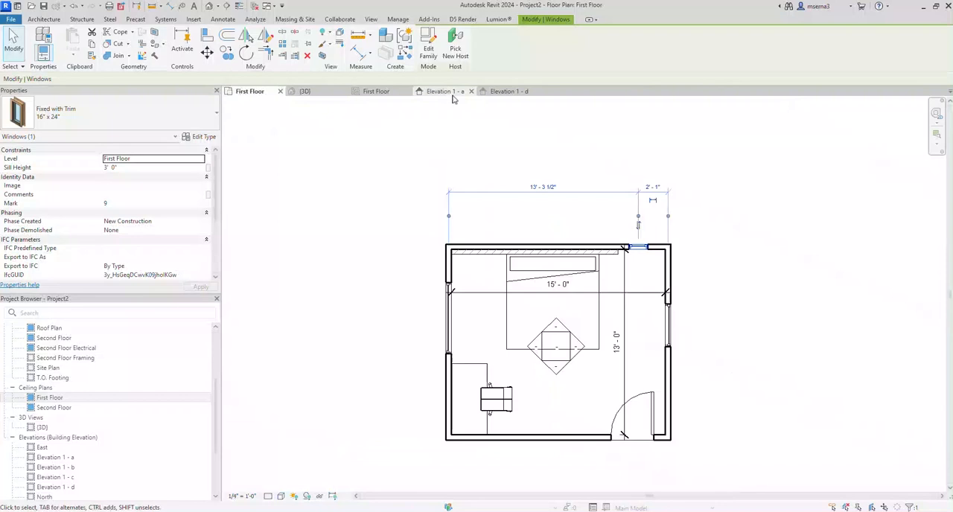
left_click(444, 91)
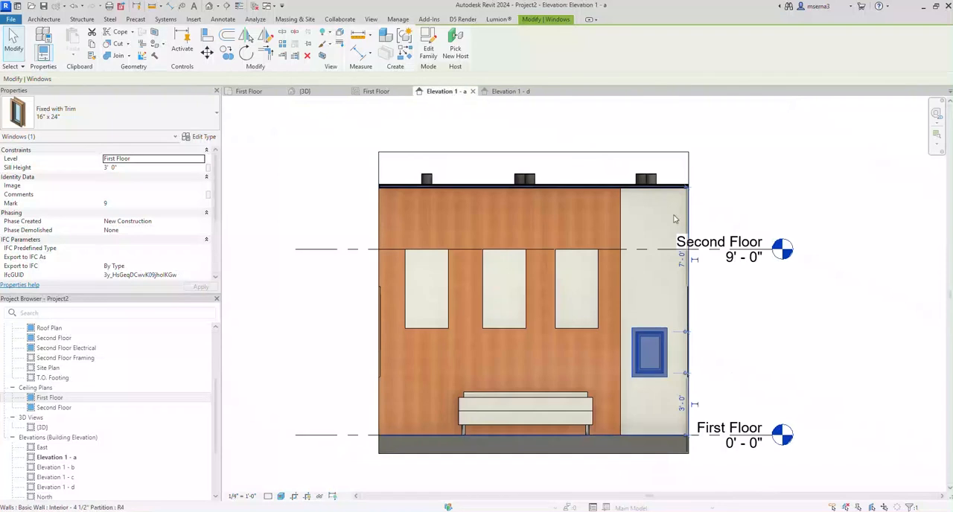
left_click(649, 351)
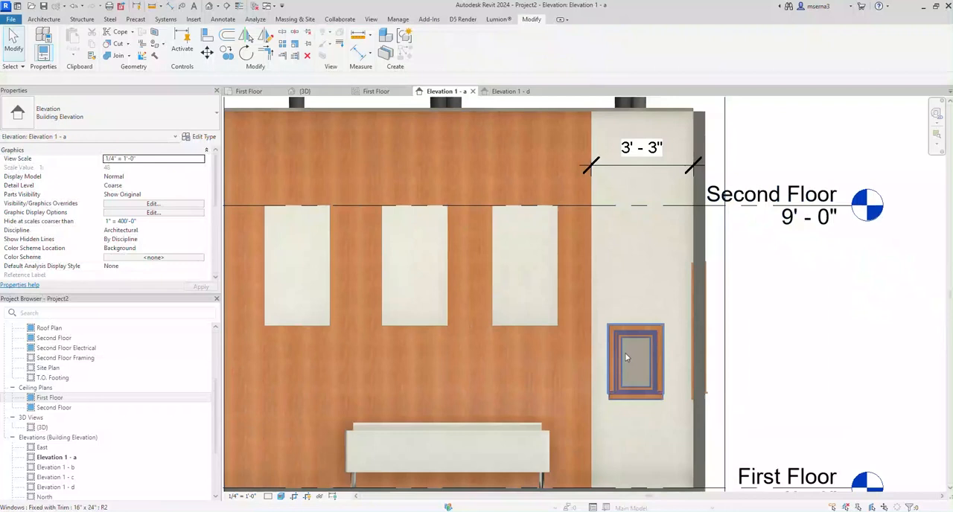
Step: Duplicate the window as type "XX - 3'3" x 12'" with width 3' 3" and height 12'
left_click(634, 361)
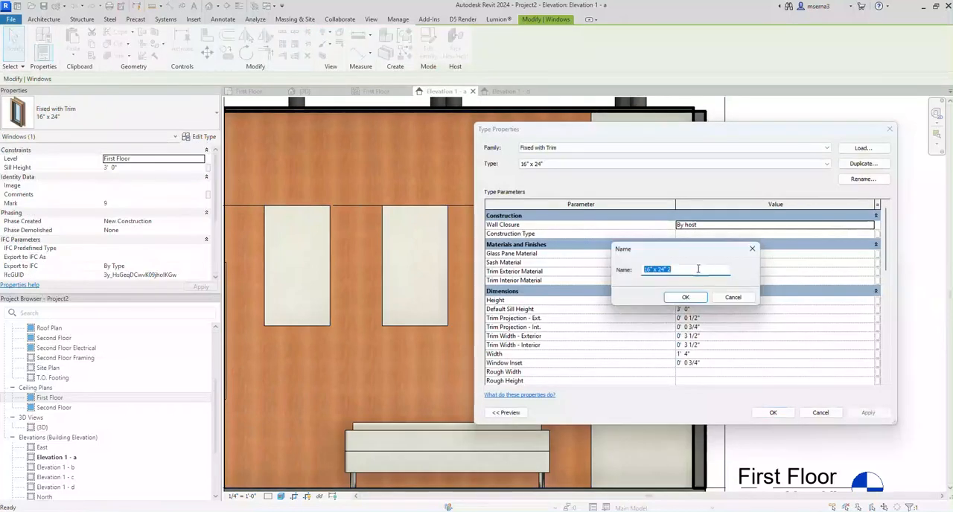
type("X")
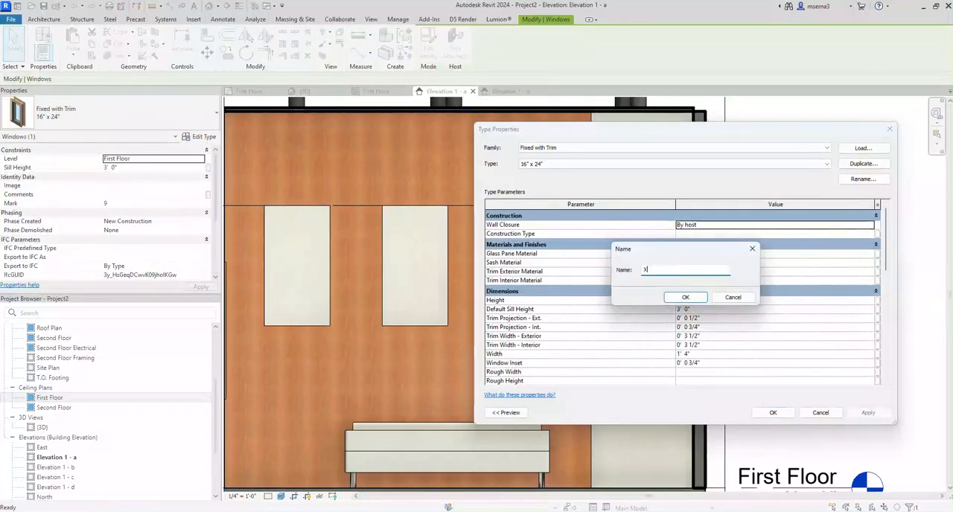
type("X -")
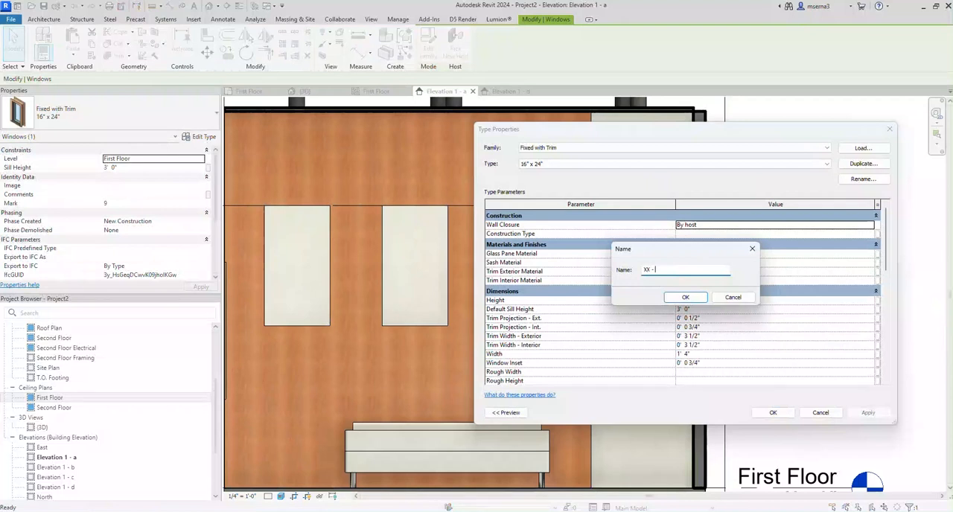
type("3'3\" x 12")
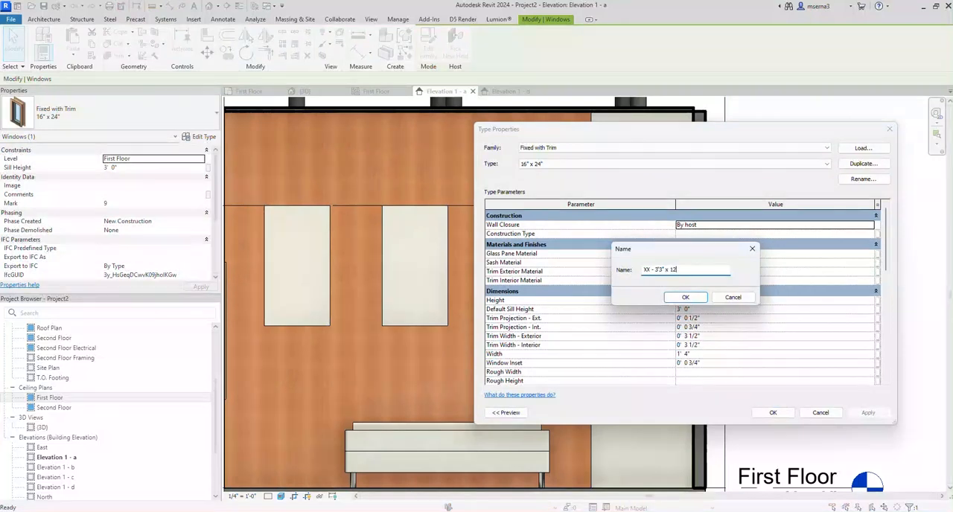
left_click(685, 298)
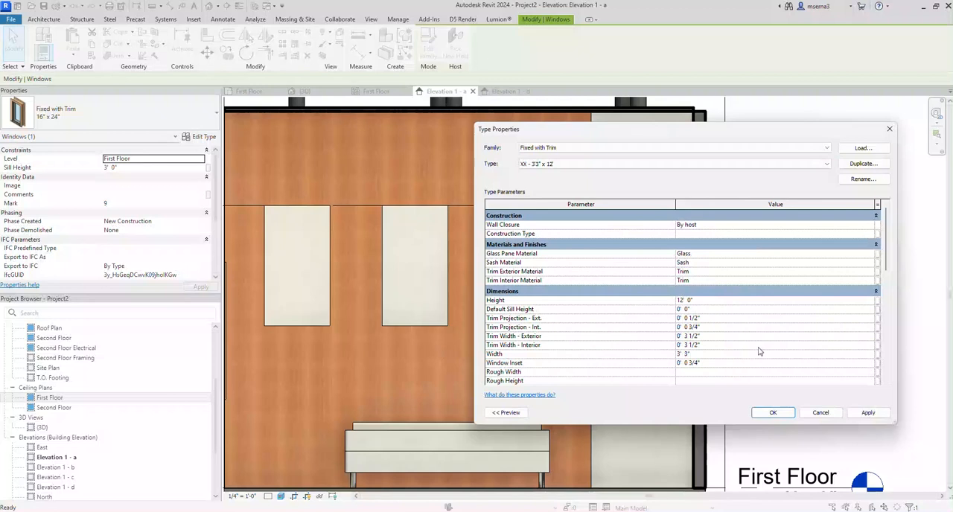
left_click(772, 413)
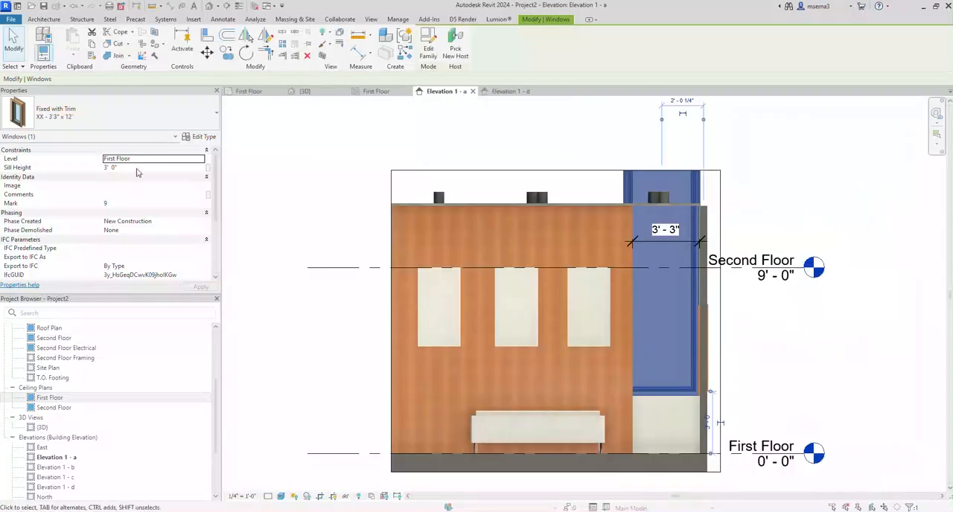
Step: Set the tall window's sill height to 0' 0" and review it in elevation d and 3D
type("0' 0\"")
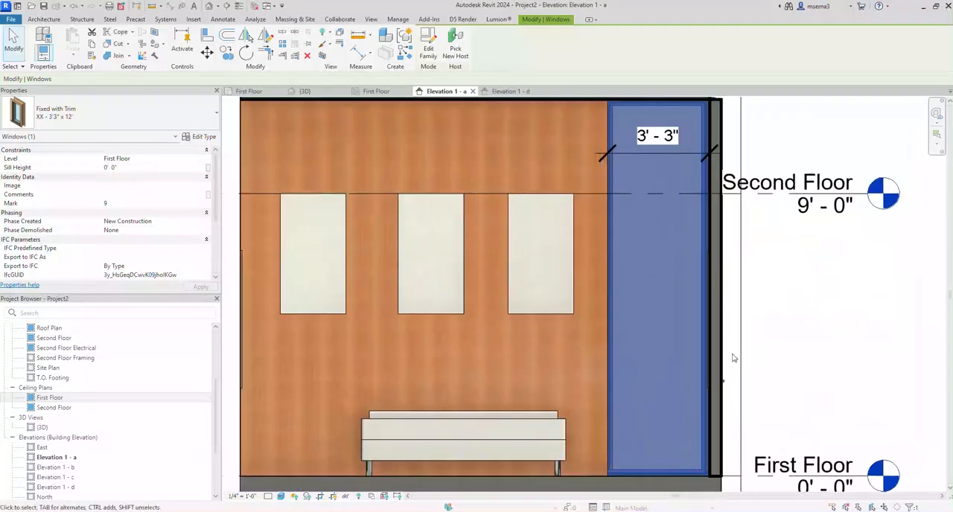
mouse_move(798, 383)
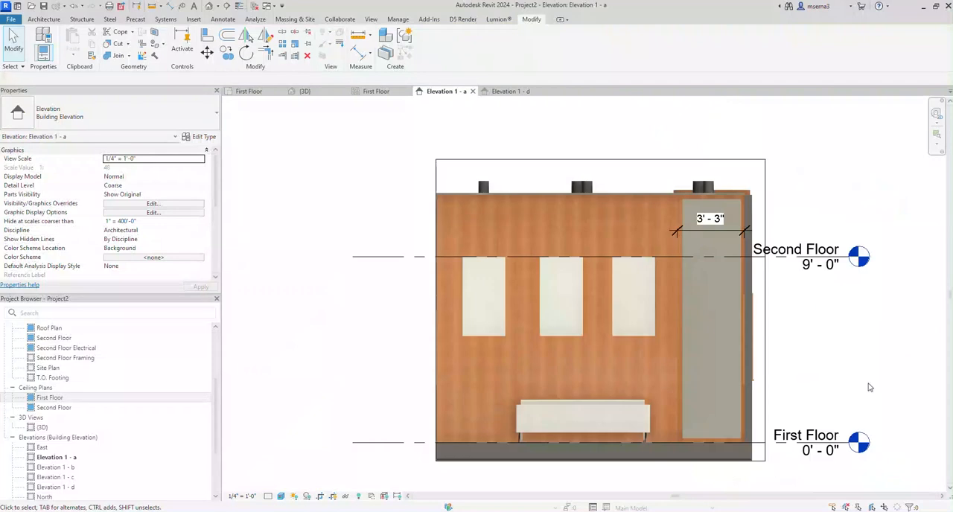
left_click(588, 384)
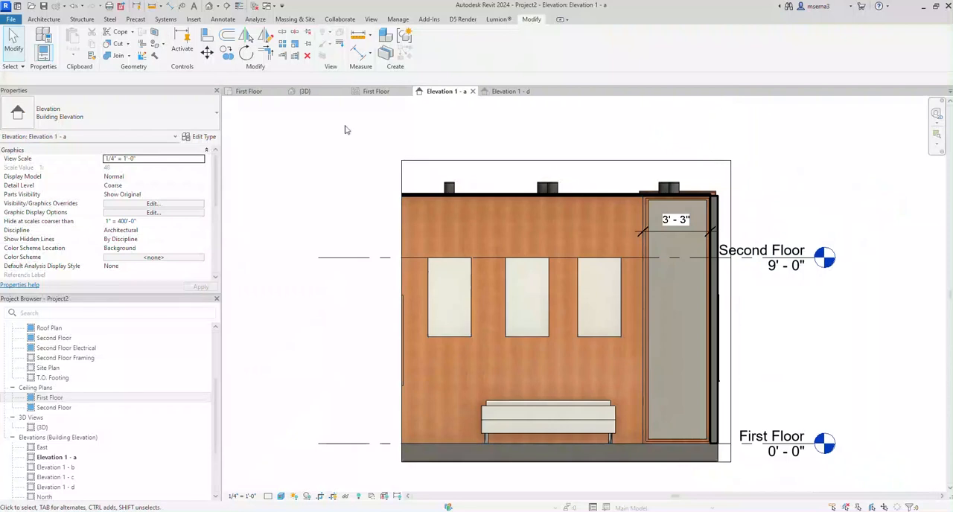
left_click(510, 91)
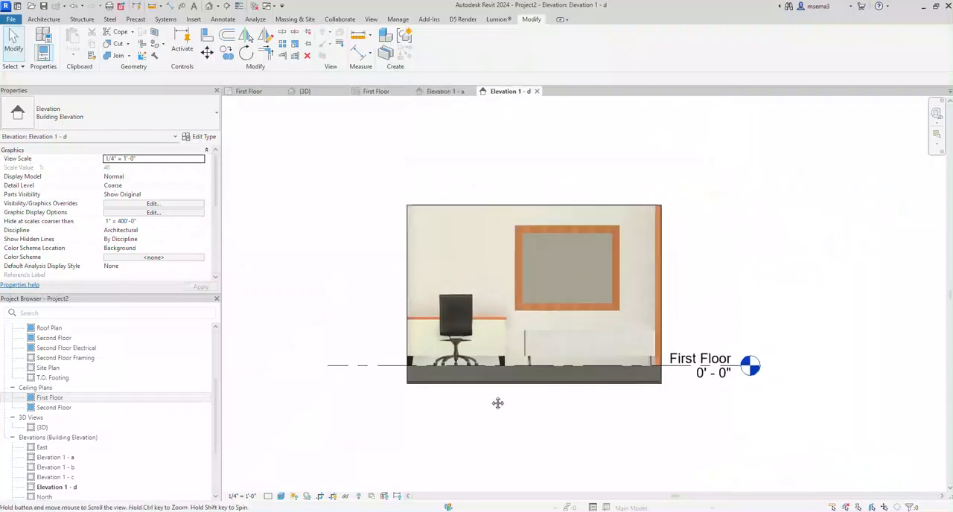
left_click(304, 91)
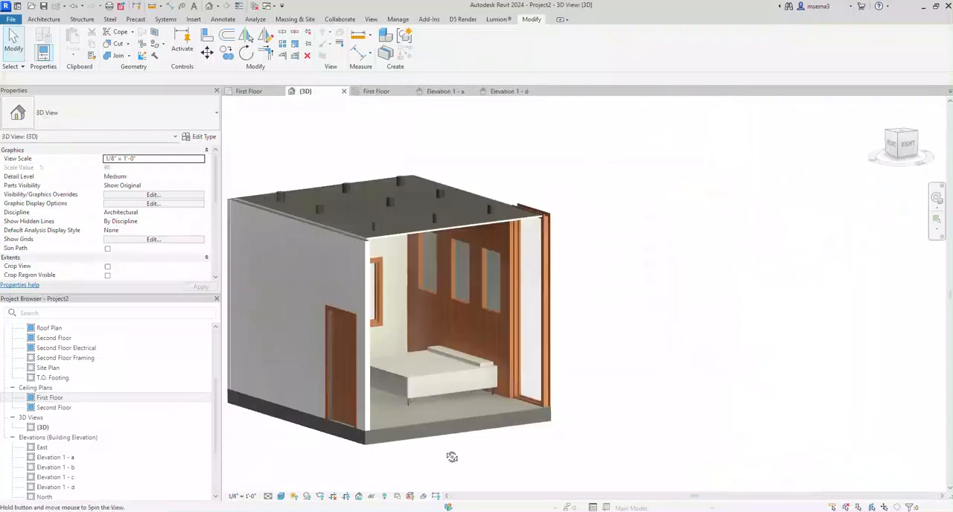
left_click_drag(453, 456, 369, 460)
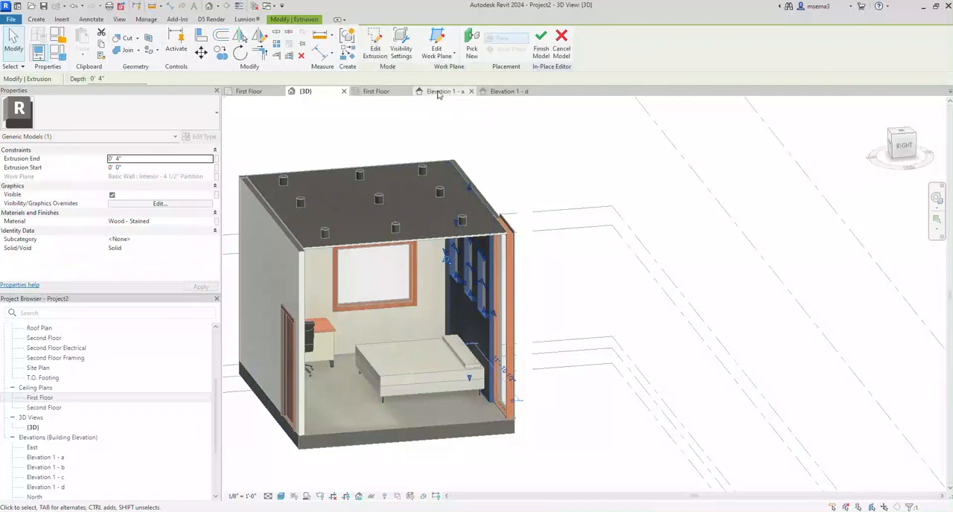
Step: Switch to the panel-wall elevation and pick the wood panel wall as the work plane
left_click(510, 90)
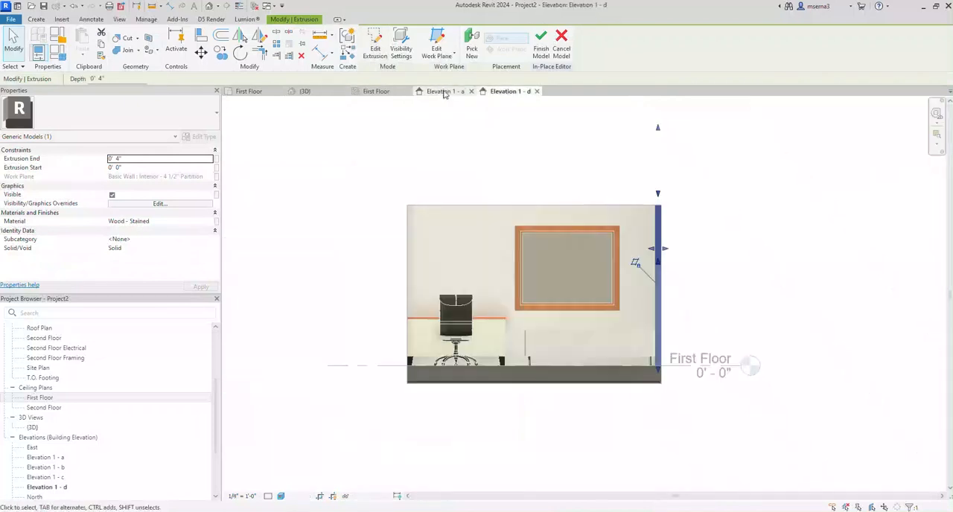
left_click(444, 91)
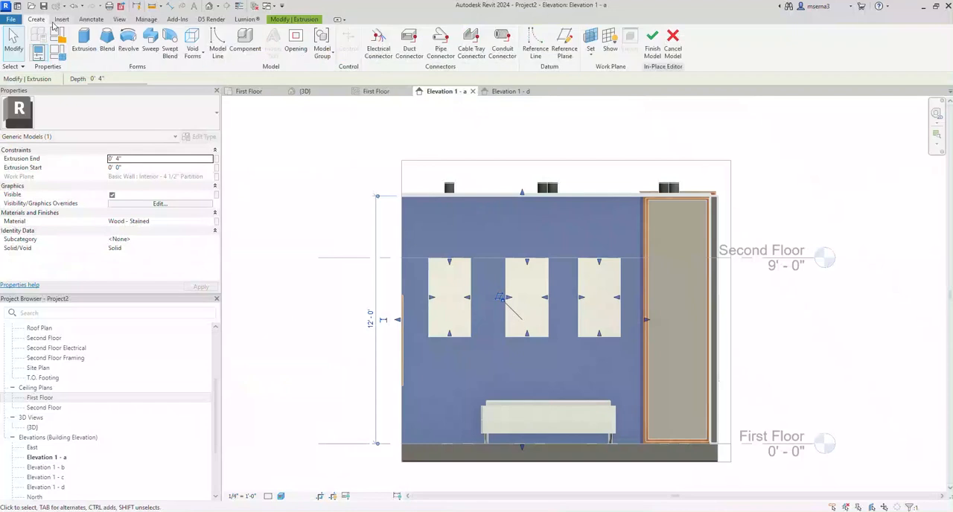
mouse_move(589, 67)
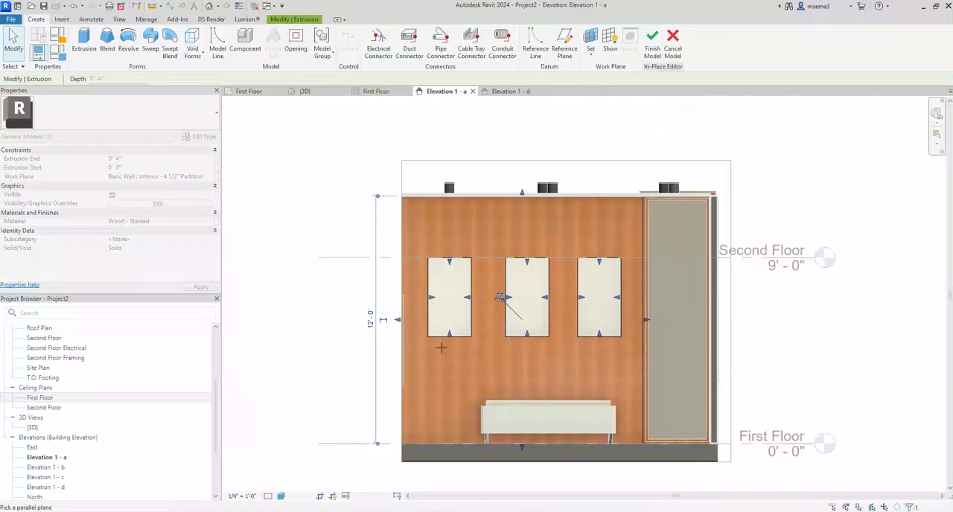
mouse_move(615, 366)
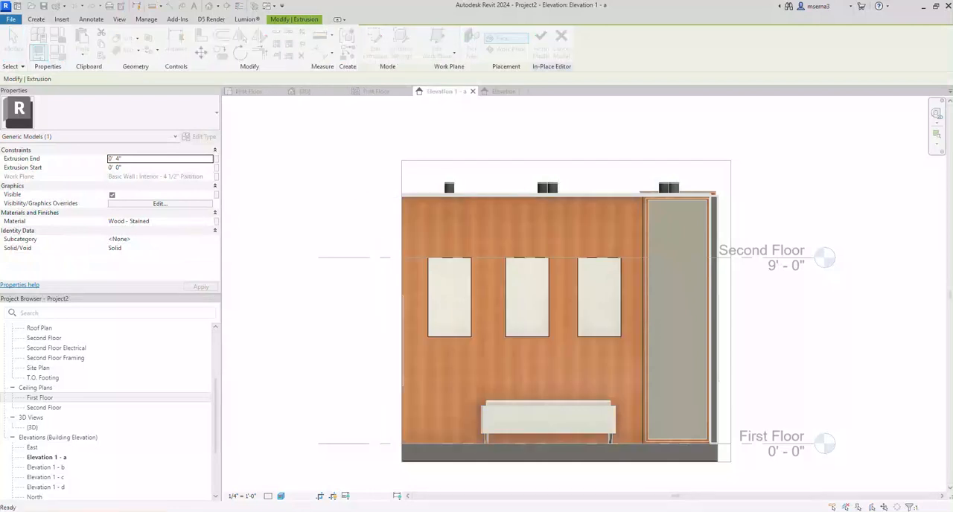
left_click(36, 18)
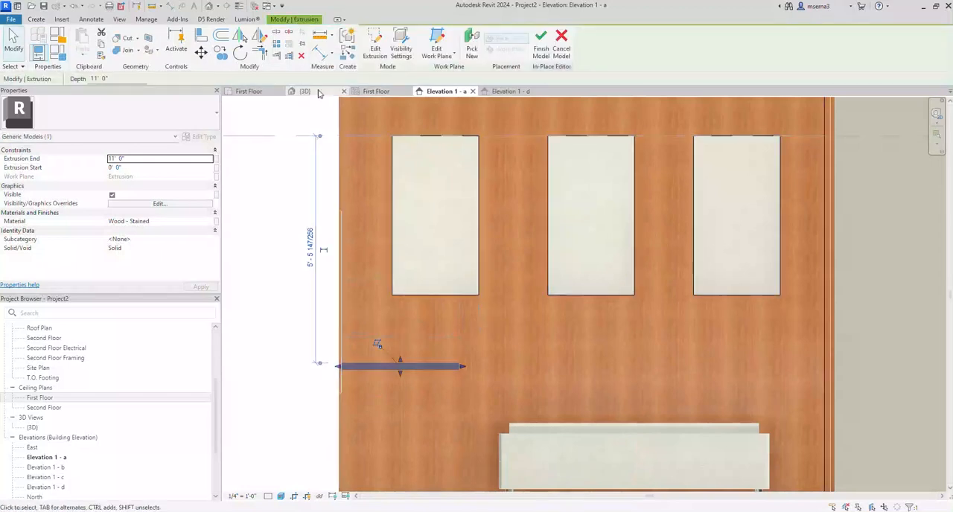
Step: Review the finished shelf extrusion in 3D and elevation d before assigning its material
left_click(304, 91)
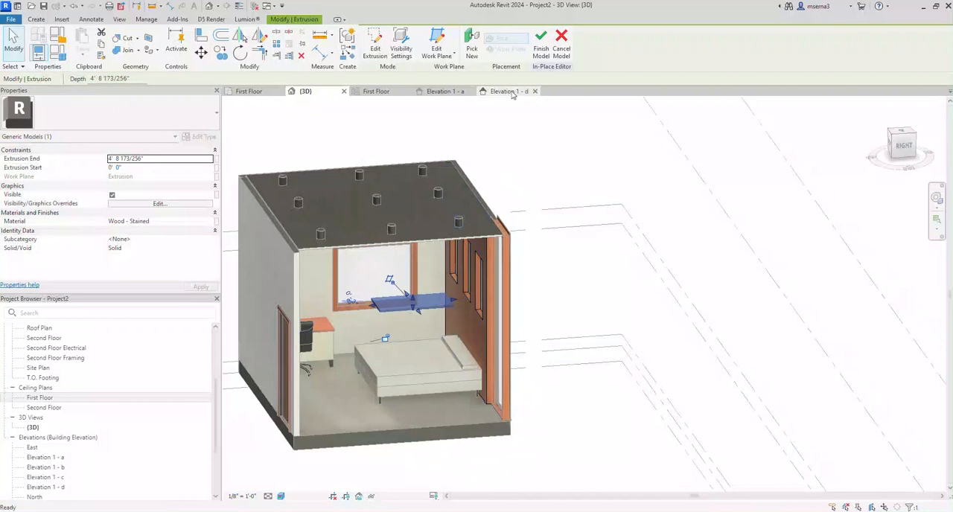
left_click(444, 91)
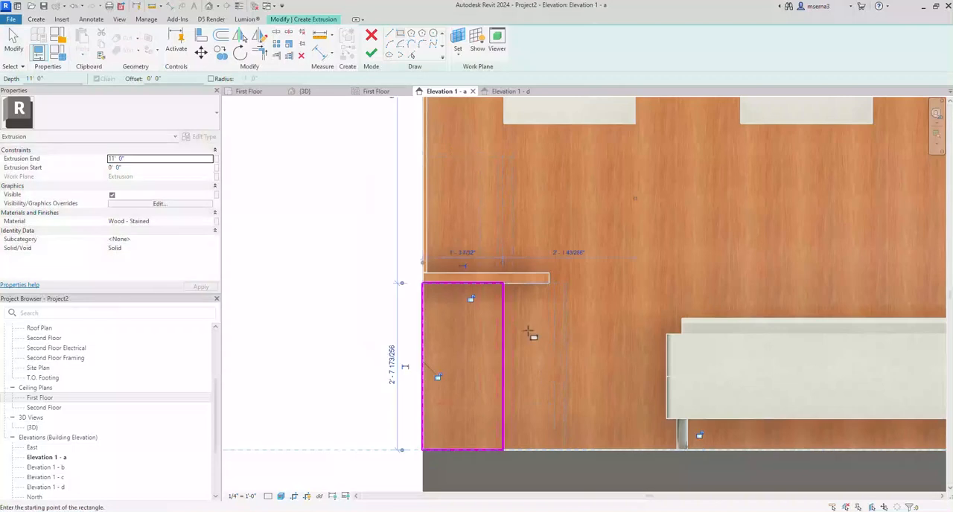
mouse_move(351, 215)
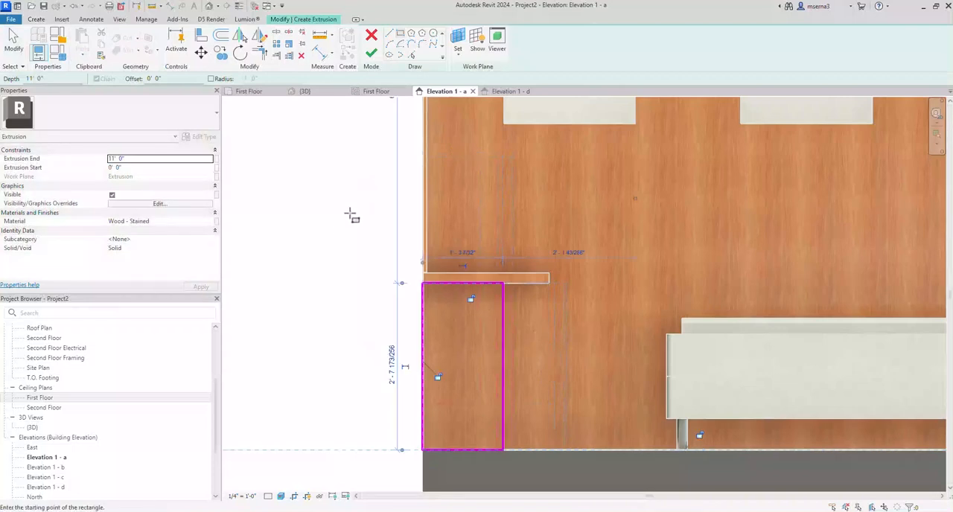
mouse_move(256, 102)
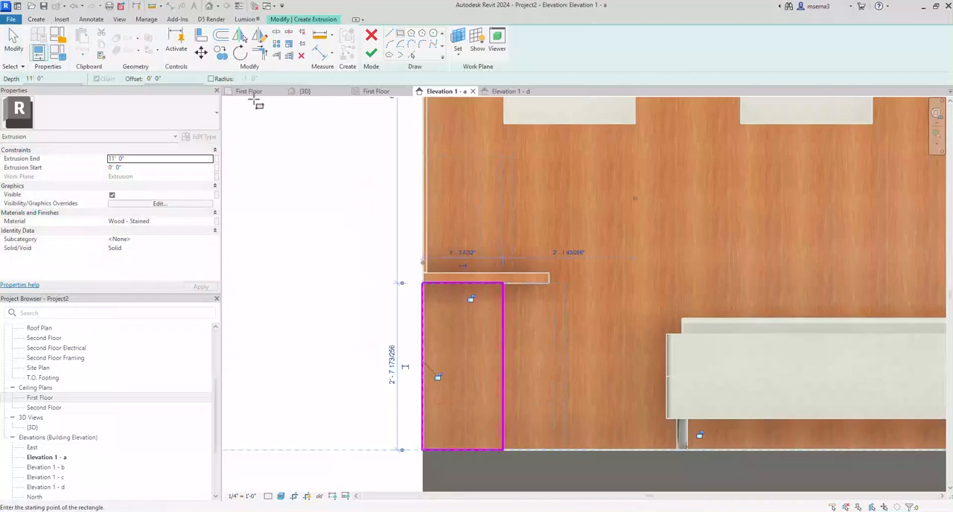
left_click(304, 91)
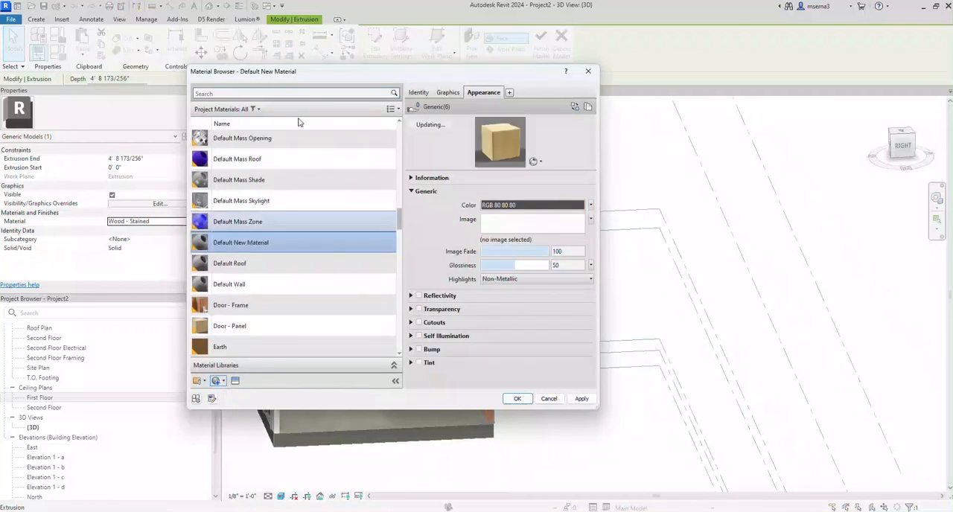
Step: Rename the material New Wood Material and give it the Bamboo Dark - Semigloss appearance
right_click(242, 241)
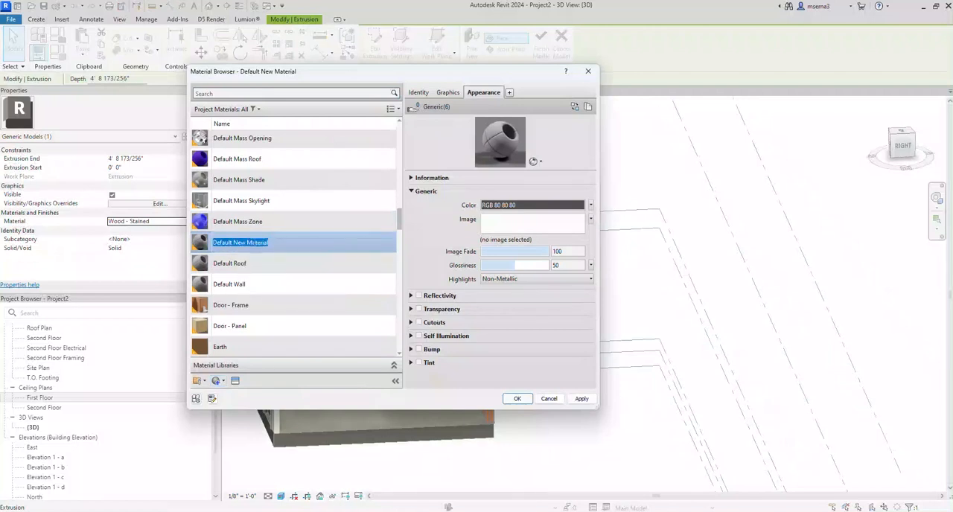
type("New Wood")
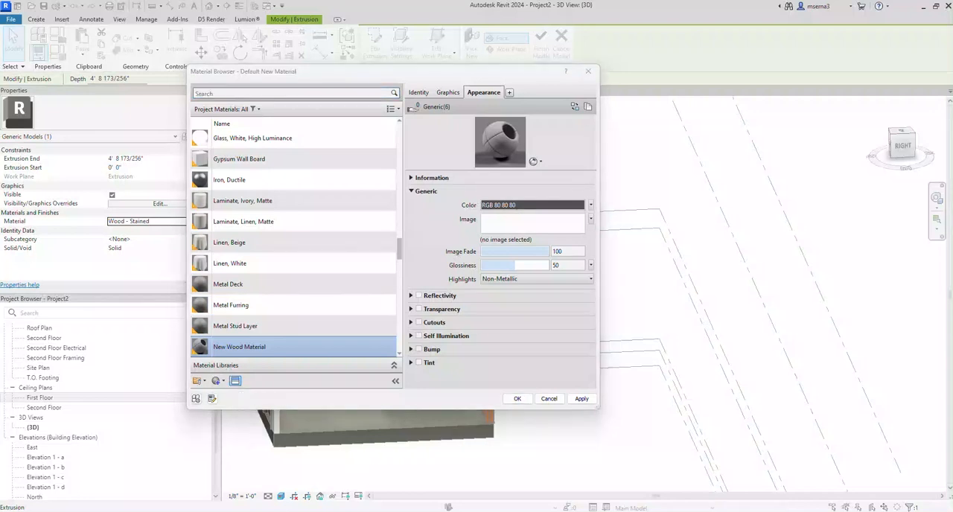
left_click(575, 107)
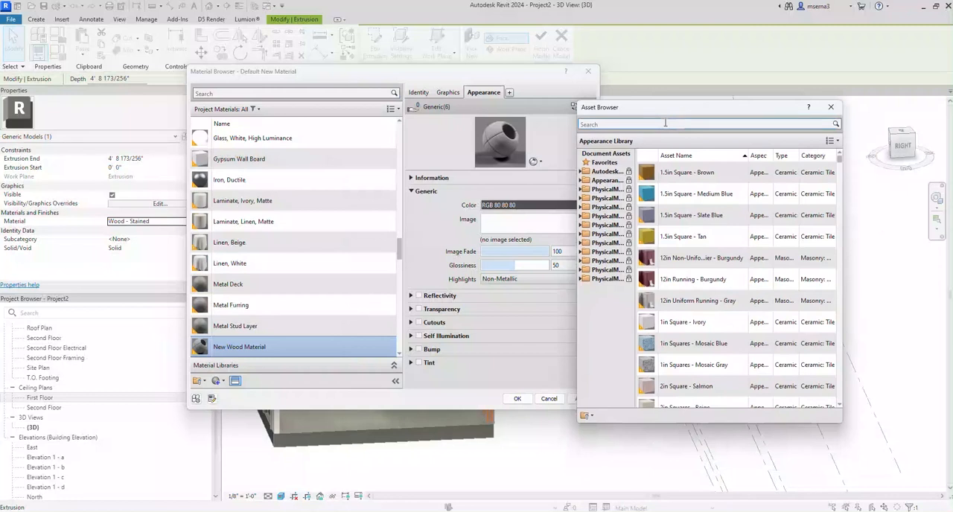
type("wood")
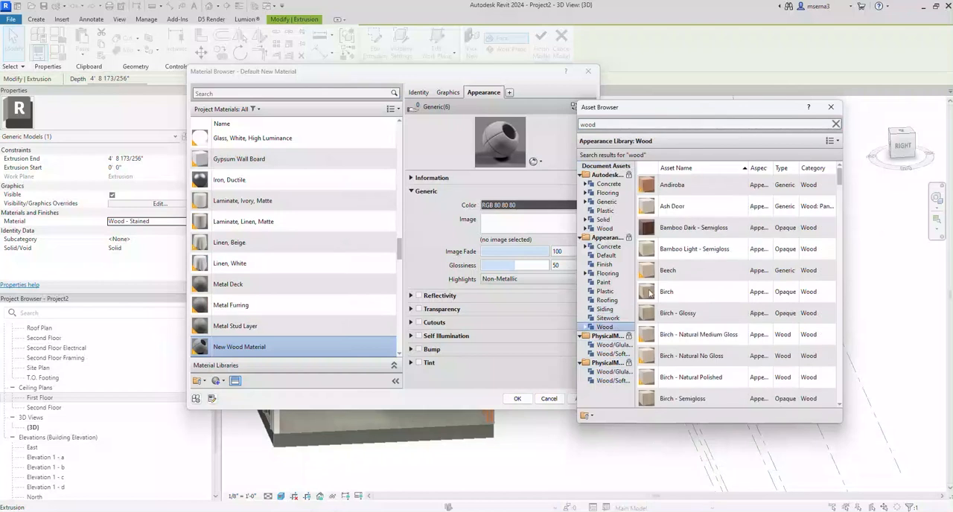
double_click(693, 226)
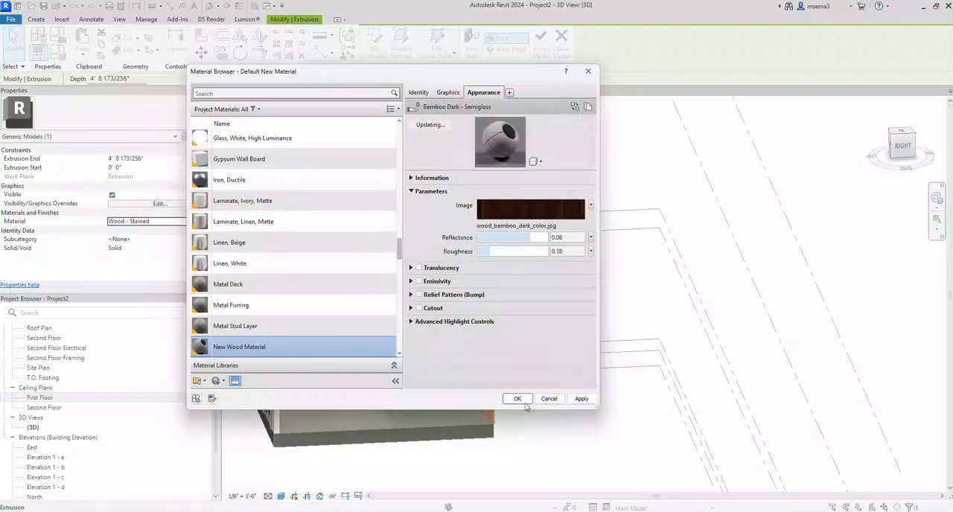
left_click(517, 400)
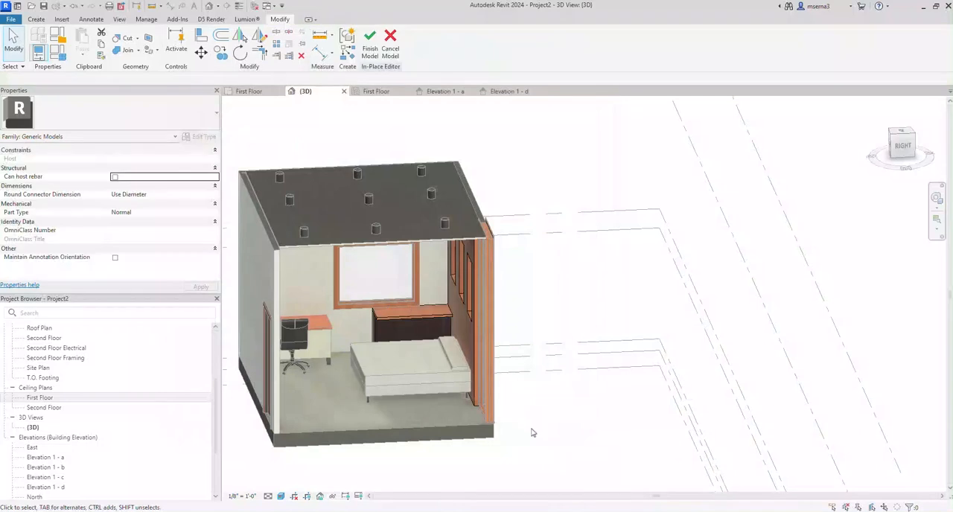
Step: Inspect the new shelf by orbiting the room, then finish the in-place model
left_click_drag(533, 434, 468, 395)
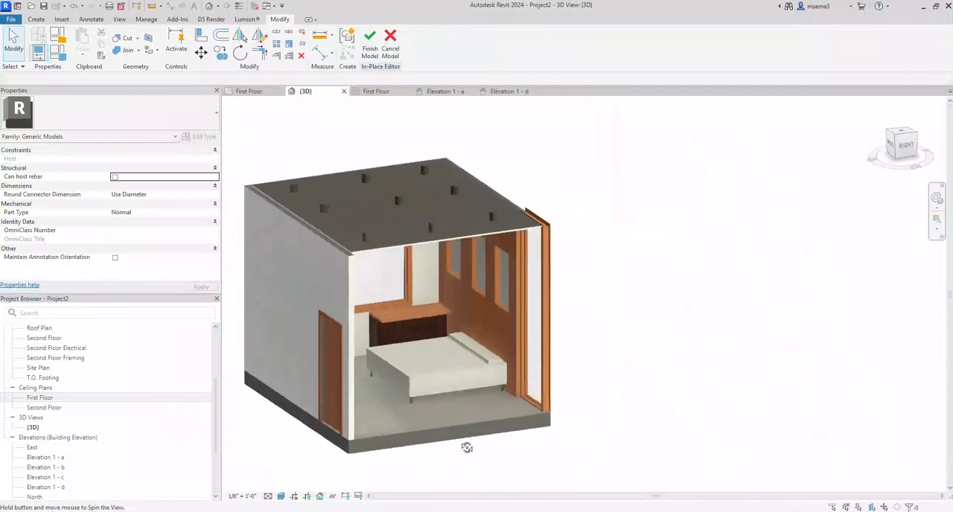
left_click_drag(468, 447, 325, 169)
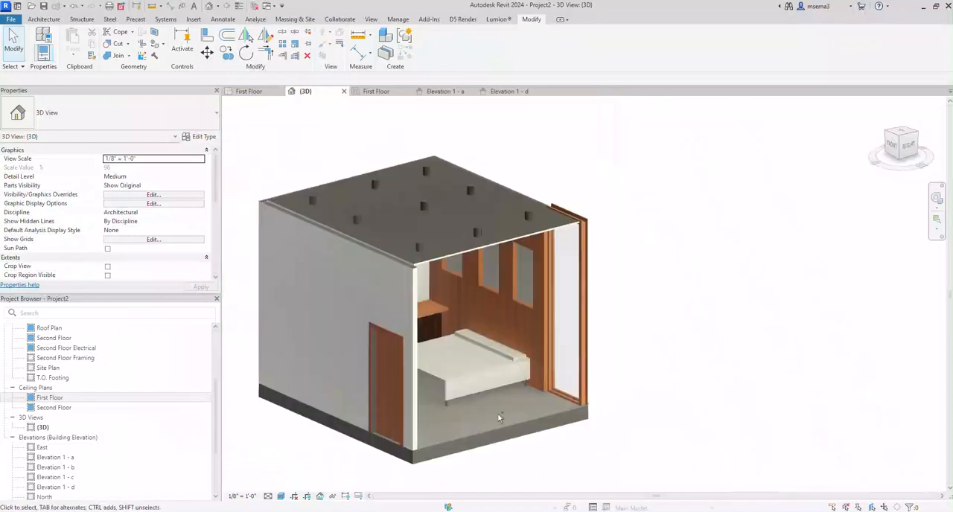
left_click(249, 91)
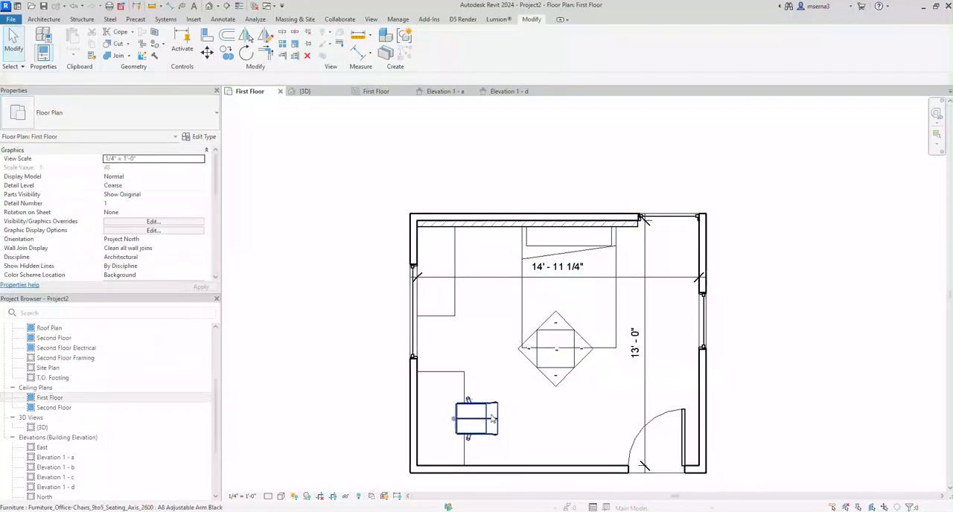
Step: Drag the office chair up against the desk wall and check it from the 3D view
left_click_drag(477, 417, 462, 268)
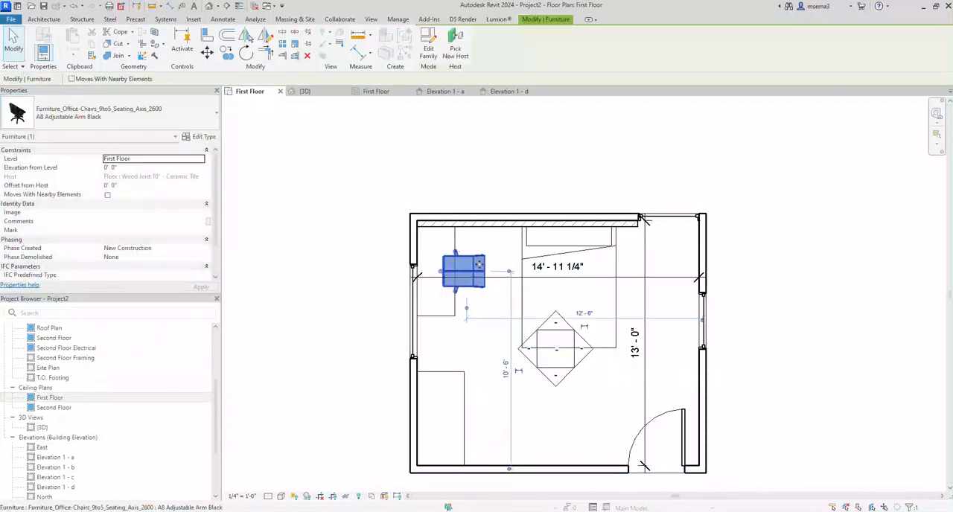
left_click(465, 408)
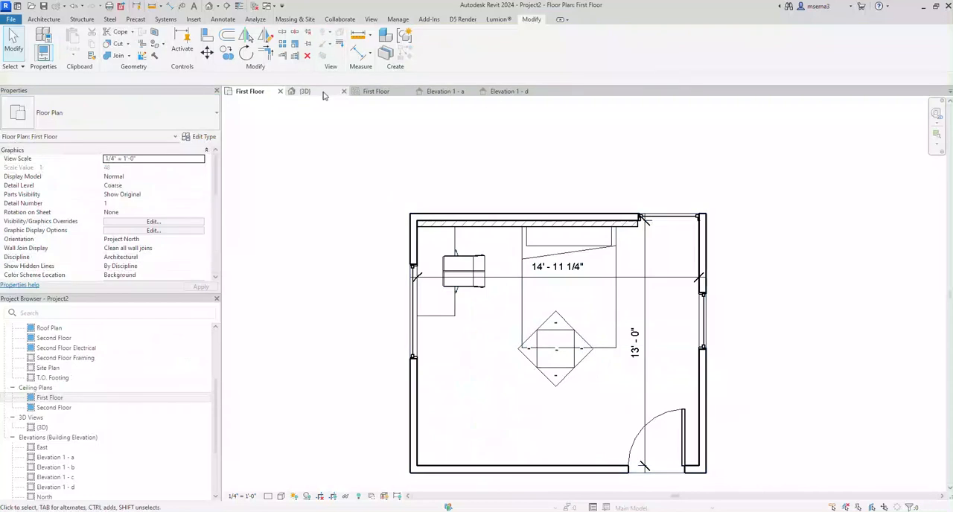
left_click(304, 90)
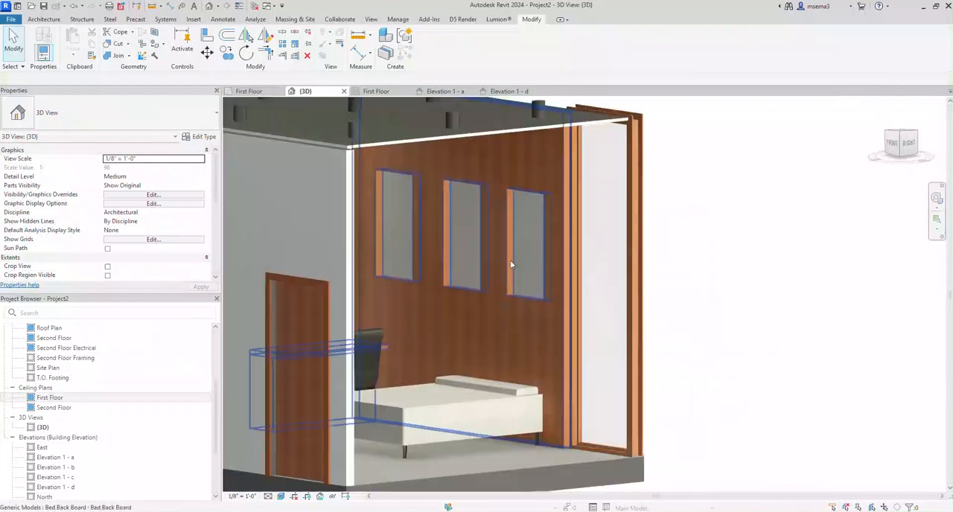
left_click_drag(513, 265, 405, 306)
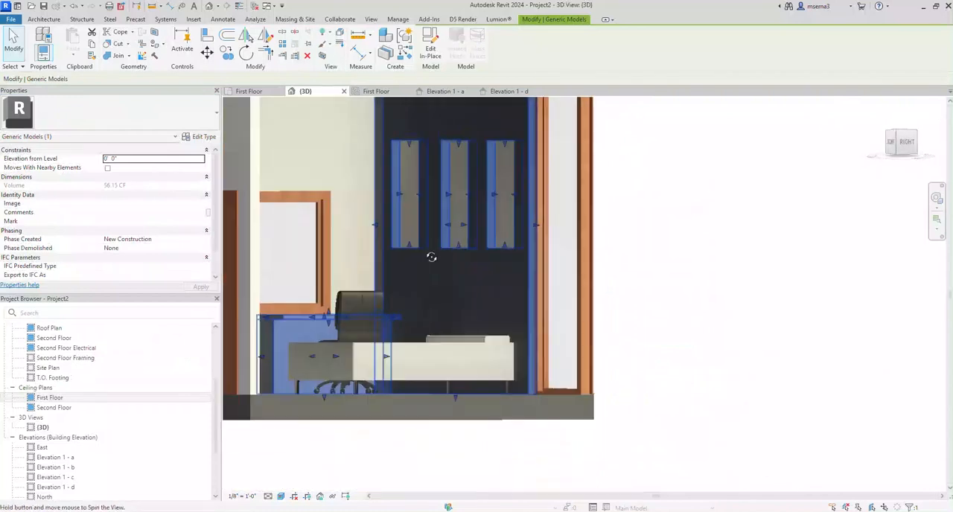
left_click_drag(432, 256, 417, 405)
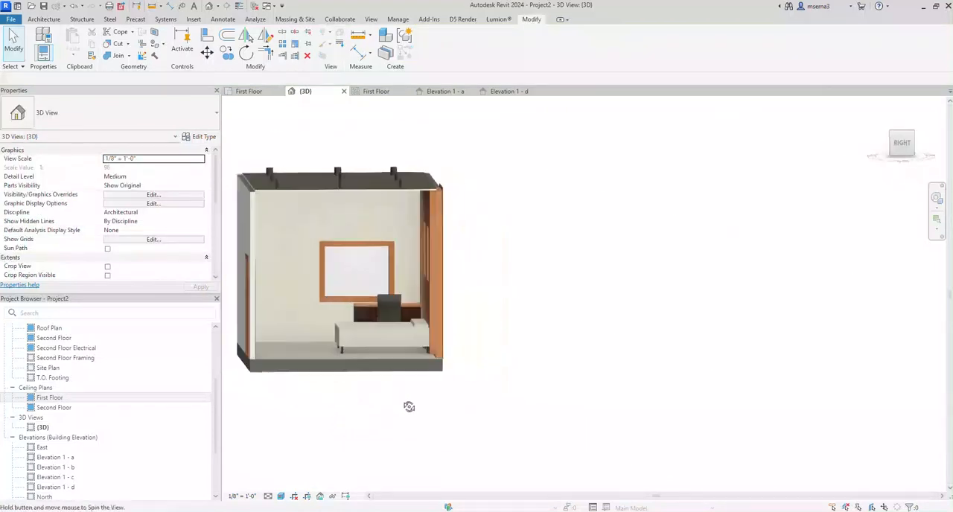
left_click_drag(408, 407, 368, 440)
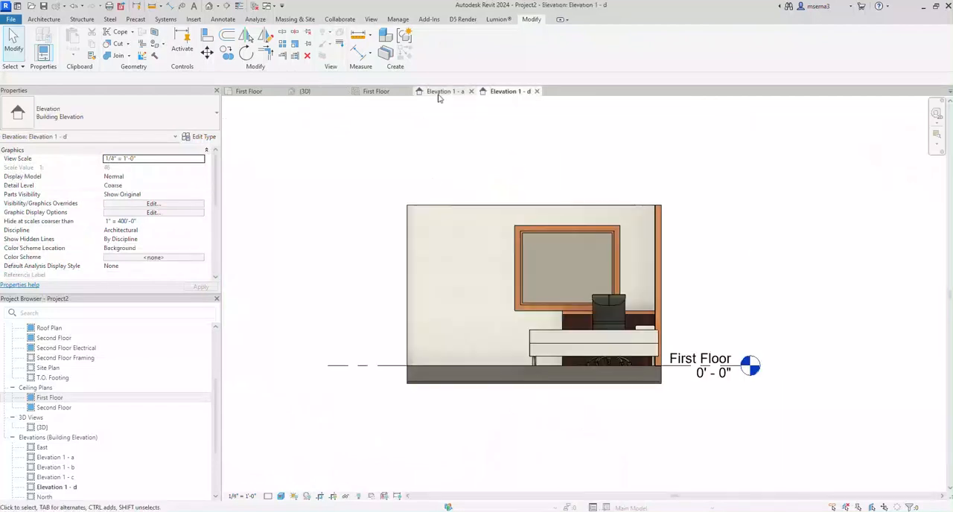
Step: Start a new Generic Models in-place component via Structure > Component, accepting the default name
left_click(81, 18)
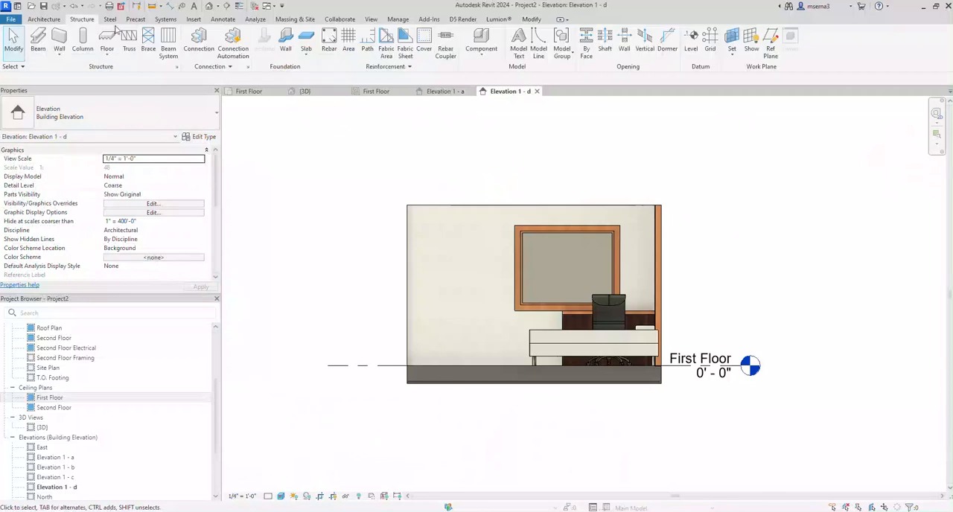
left_click(481, 42)
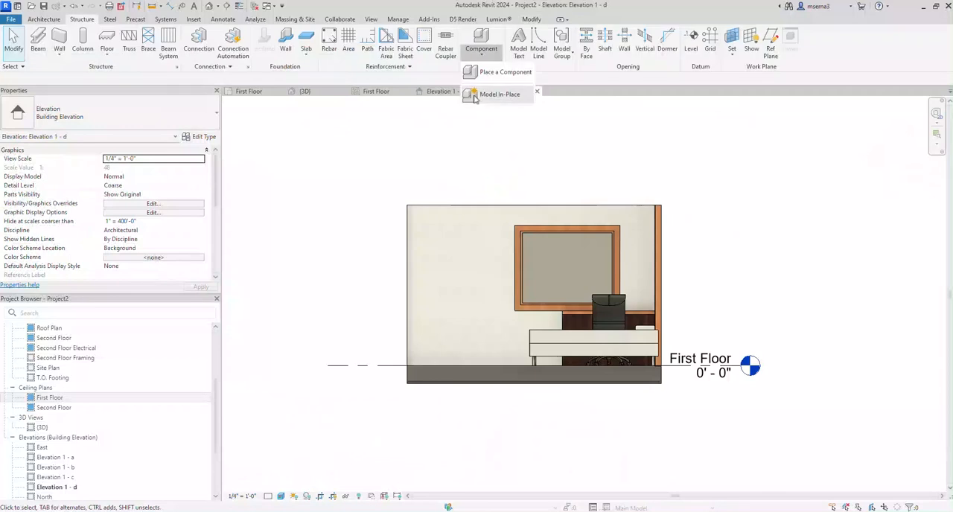
left_click(499, 93)
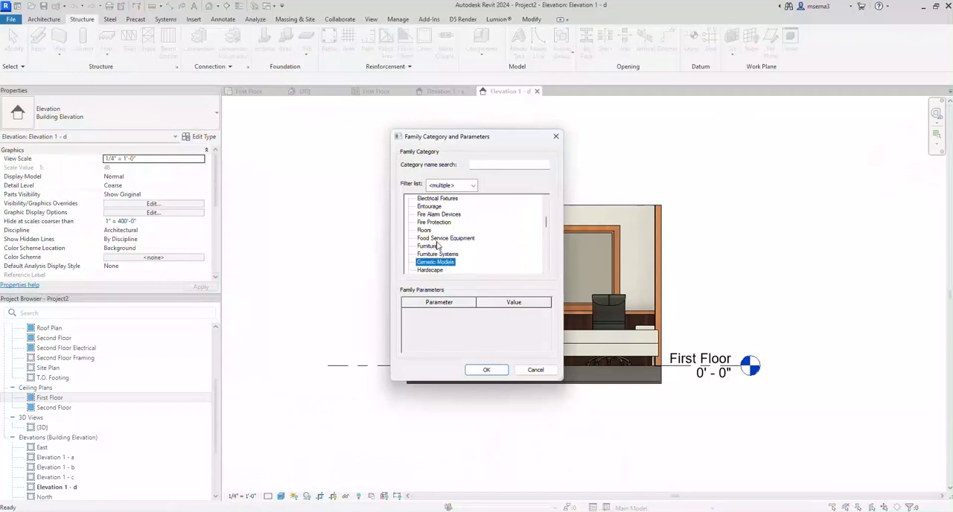
left_click(485, 370)
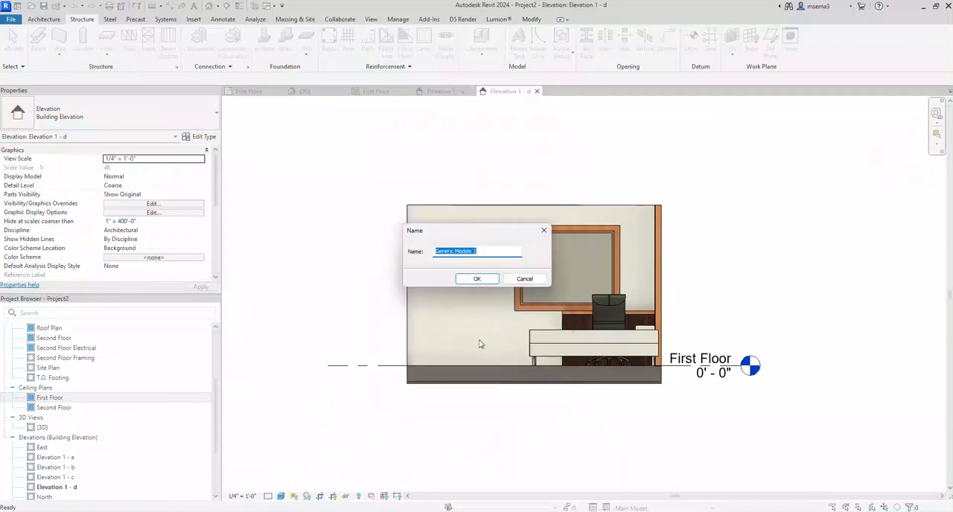
left_click(477, 278)
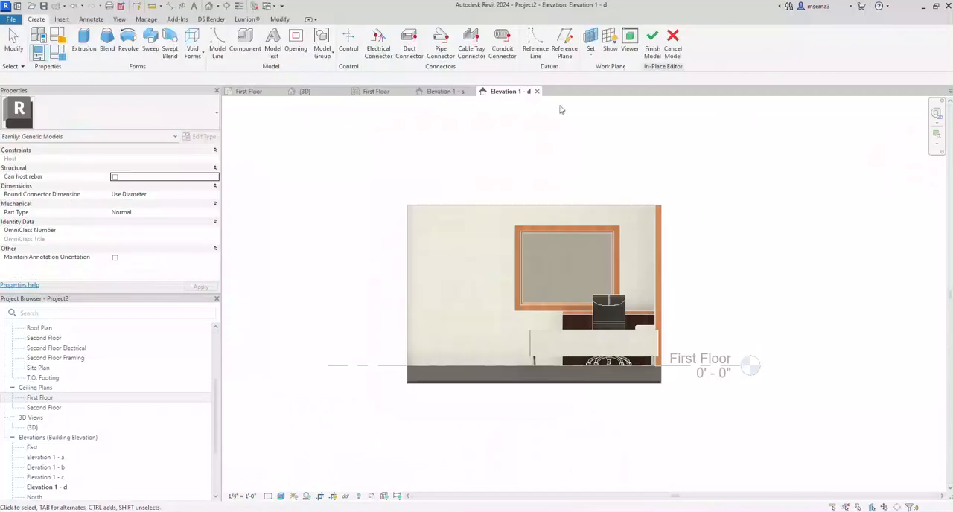
Step: Cancel the empty in-place model and confirm deleting the family
left_click(590, 42)
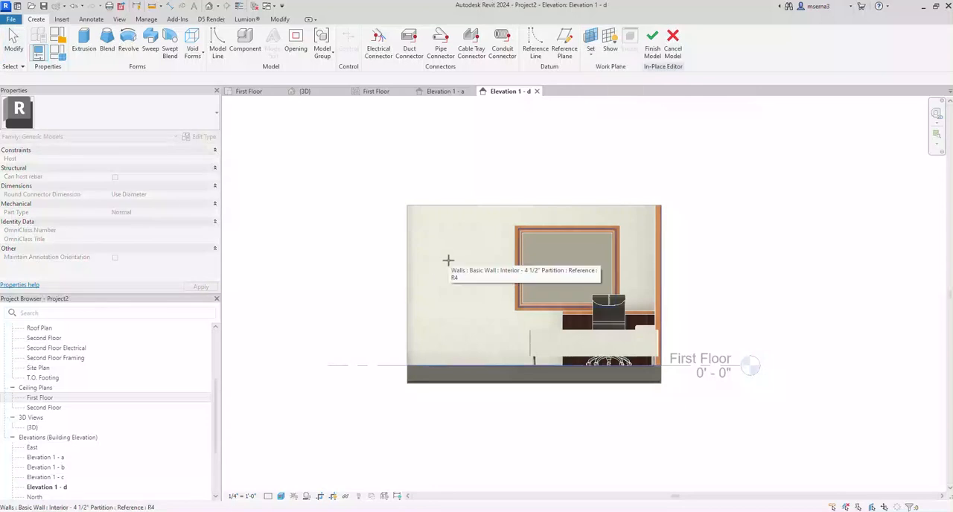
mouse_move(458, 271)
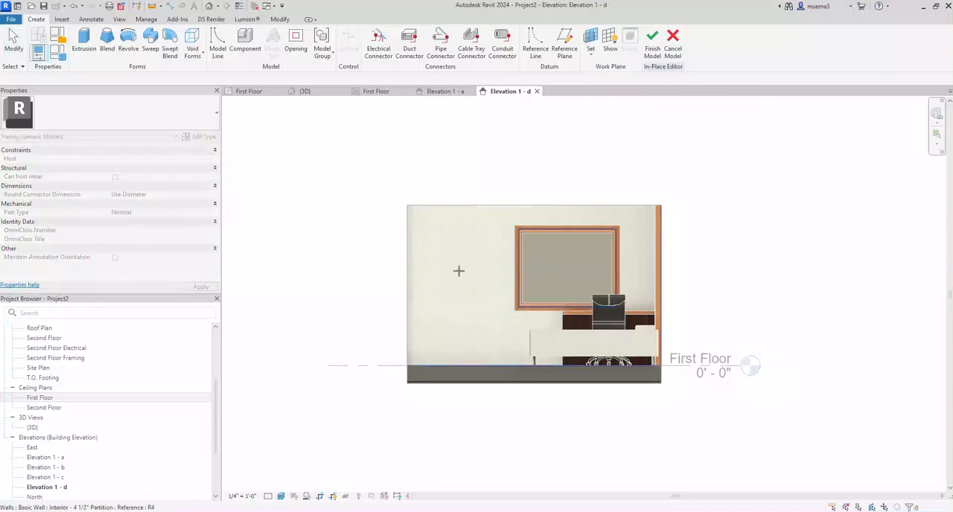
mouse_move(459, 271)
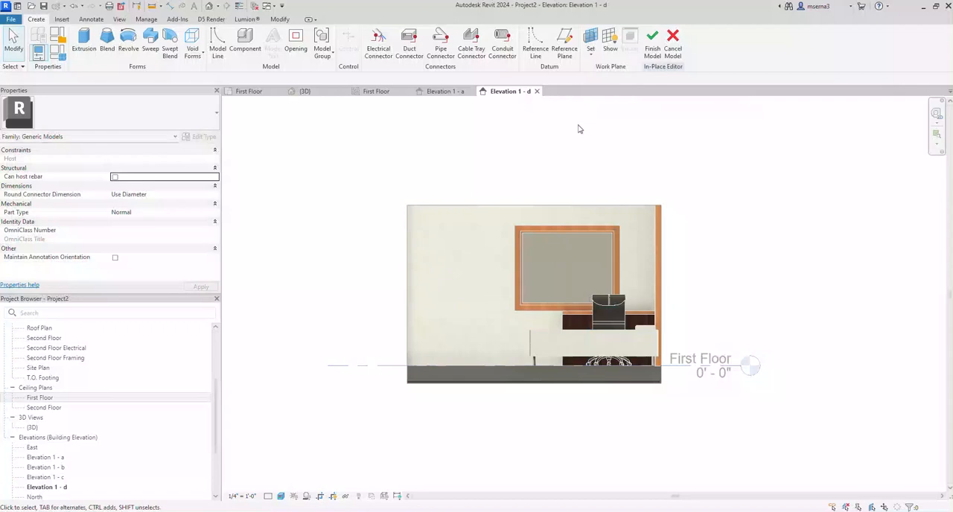
left_click(673, 39)
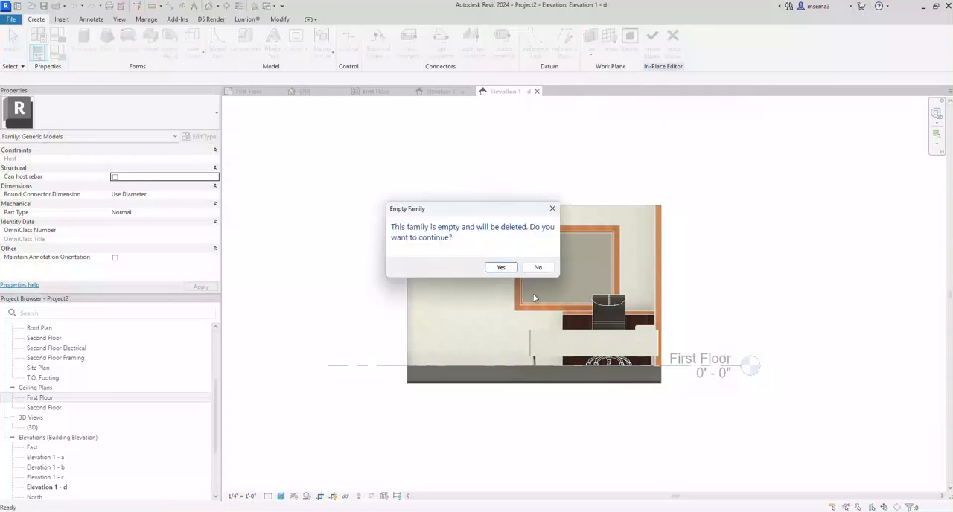
left_click(500, 268)
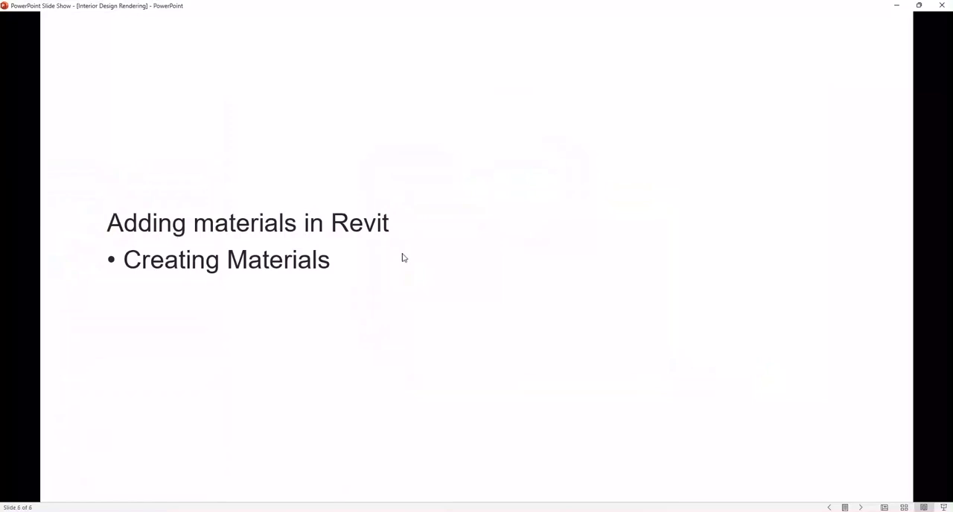
mouse_move(662, 340)
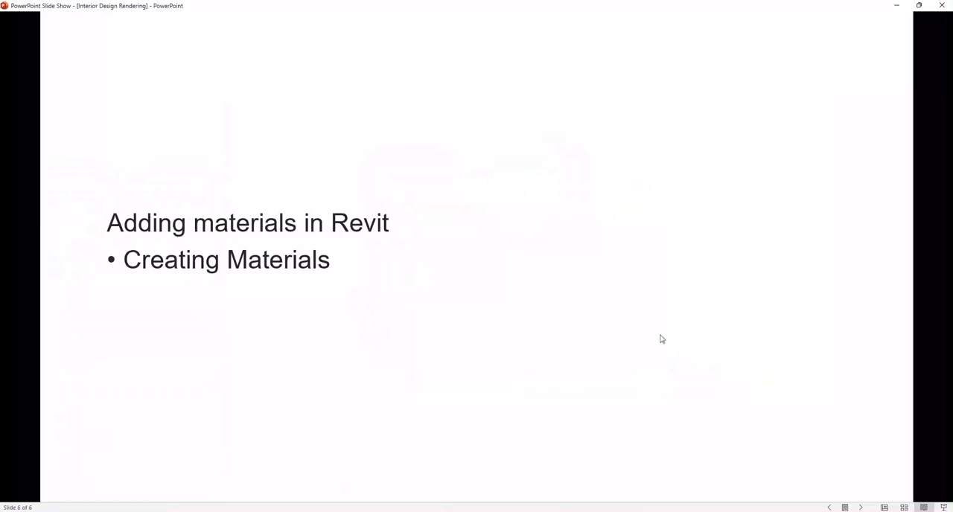